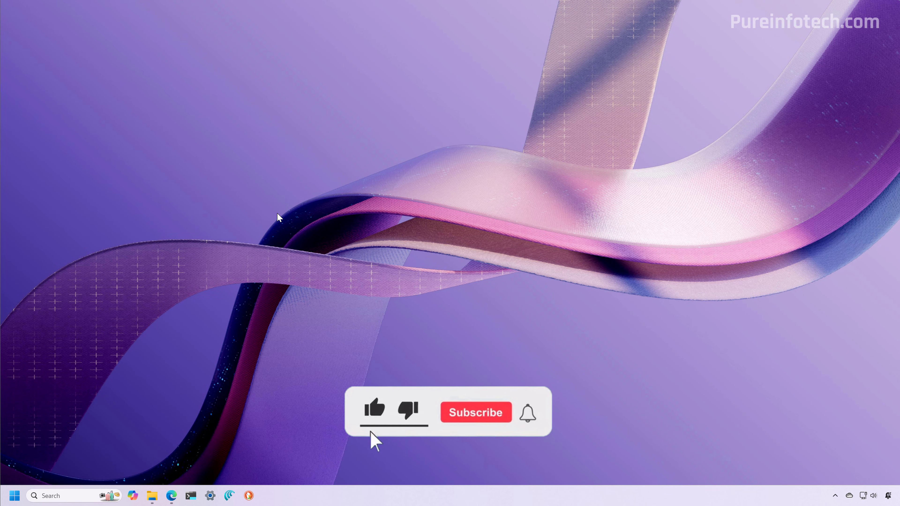
Step: Download the Windows 11 Media Creation Tool from Microsoft's page in Edge
left_click(475, 411)
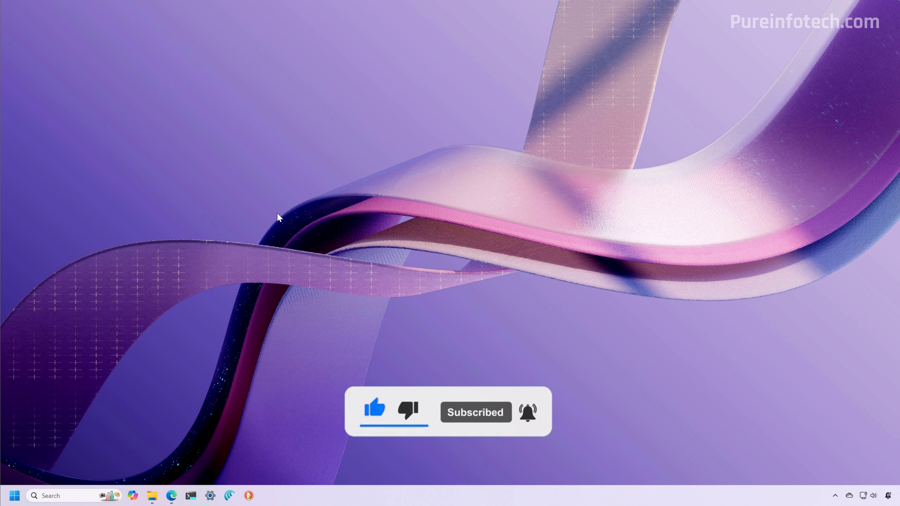
left_click(171, 495)
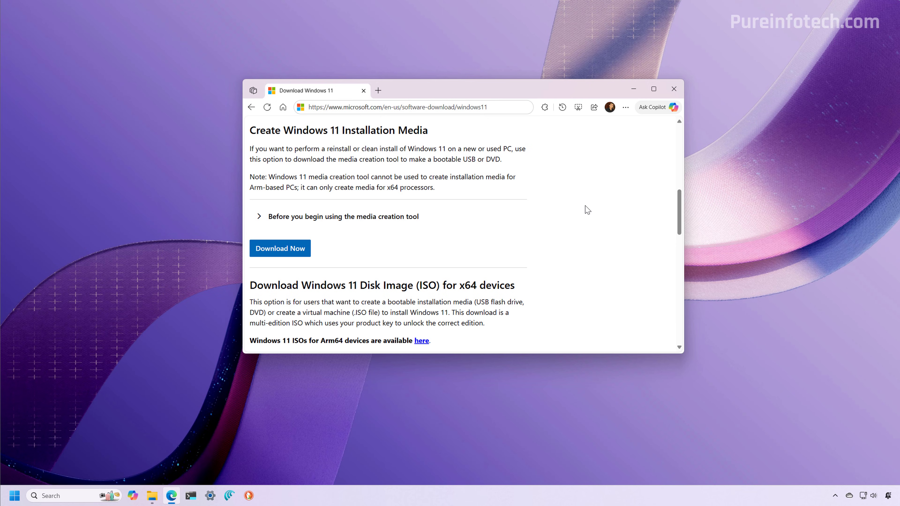
mouse_move(549, 233)
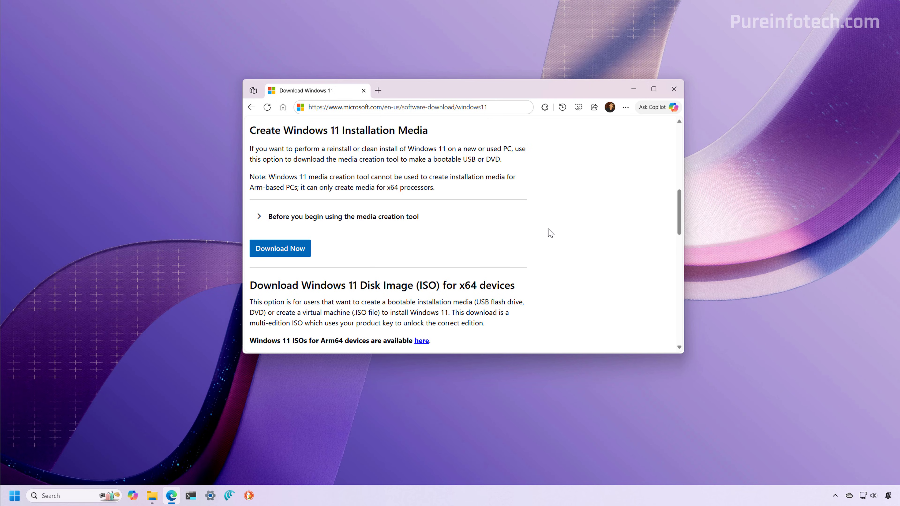
left_click(413, 106)
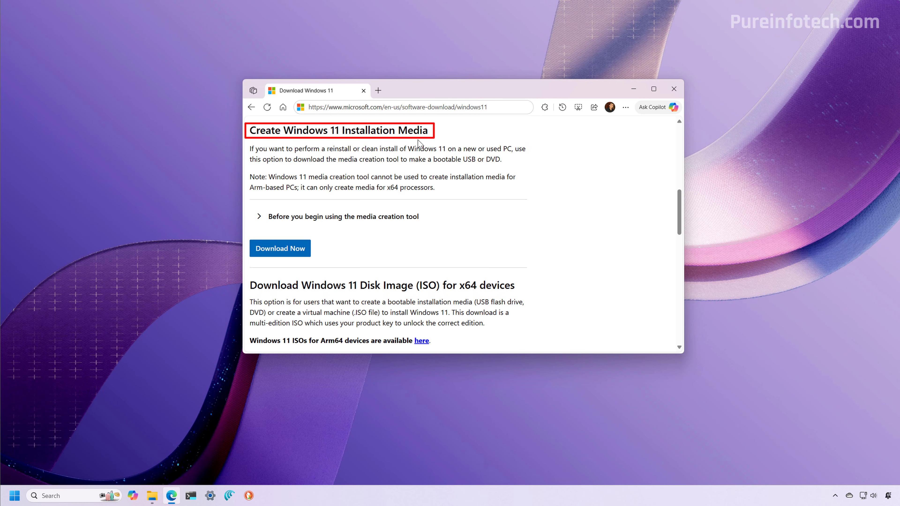
mouse_move(279, 248)
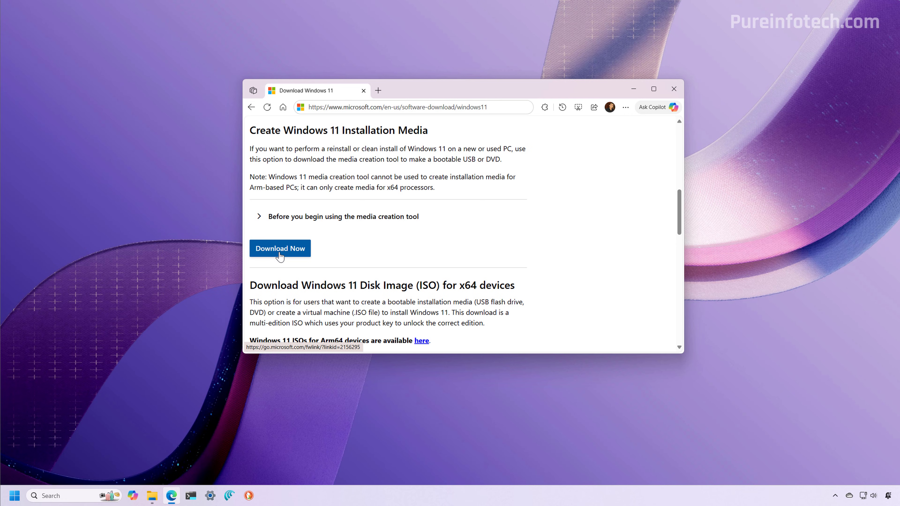
left_click(279, 248)
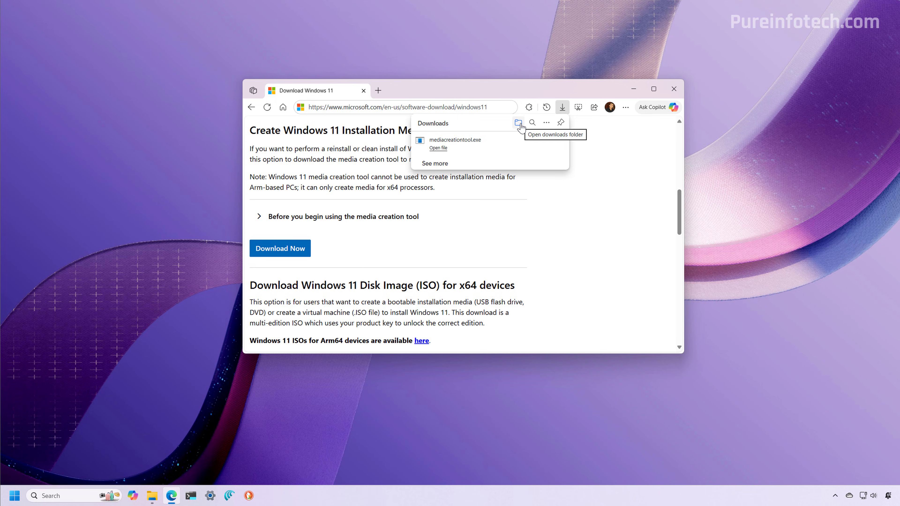
Step: Launch mediacreationtool.exe from the Downloads folder, reaching the UAC prompt
left_click(518, 123)
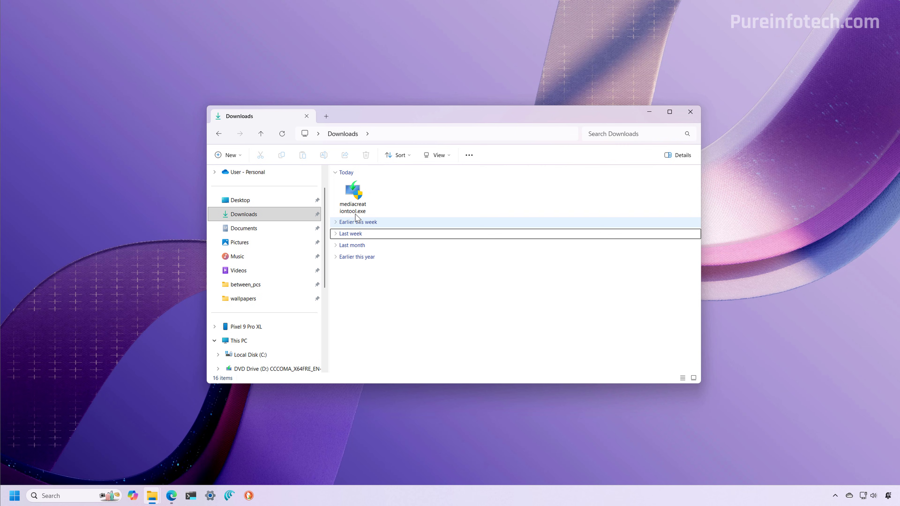
left_click(352, 196)
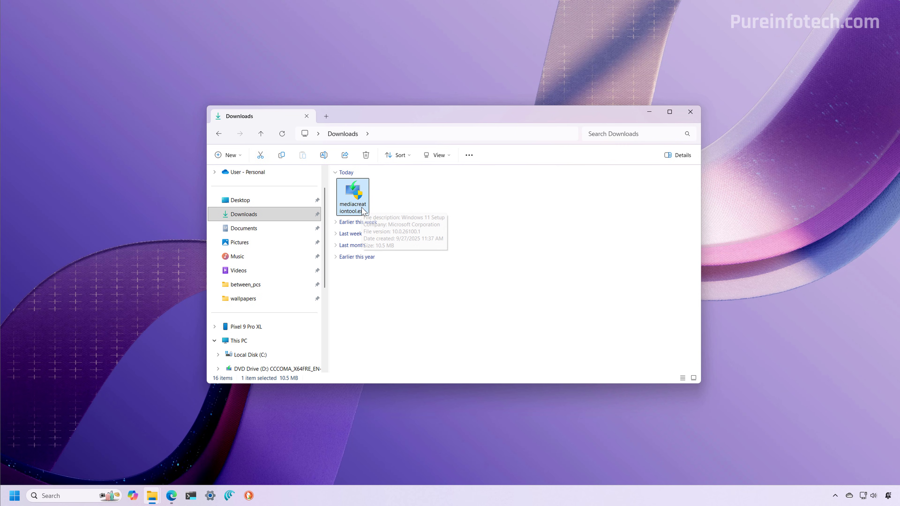
double_click(352, 196)
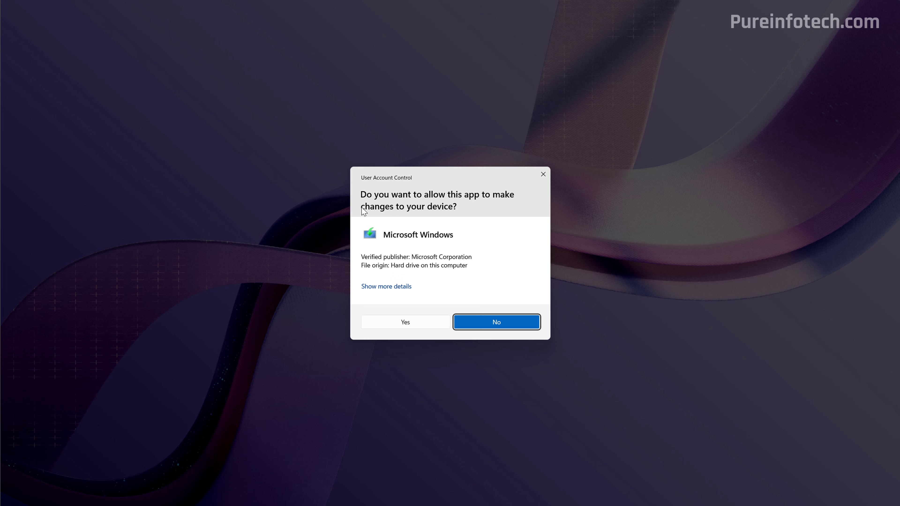
Step: Allow the tool, accept the license, review then keep recommended English (United States) / Windows 11, and continue
left_click(404, 321)
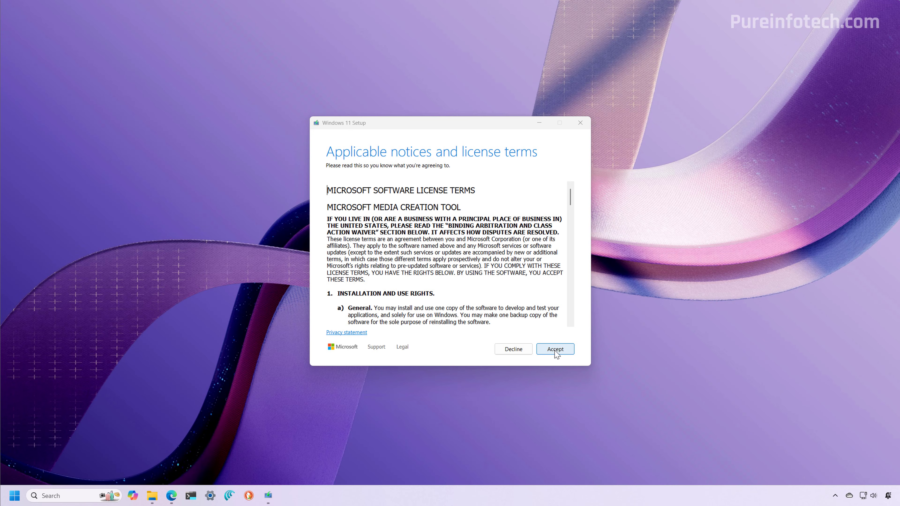
left_click(555, 348)
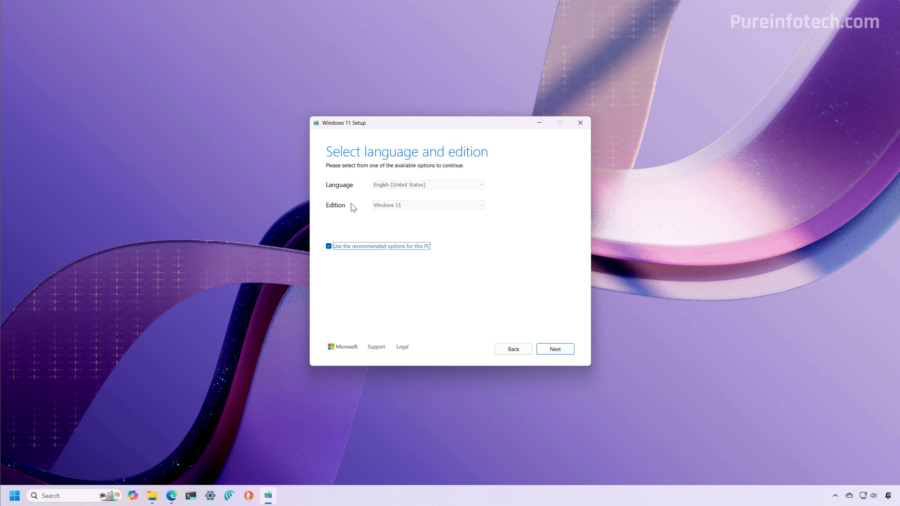
mouse_move(356, 191)
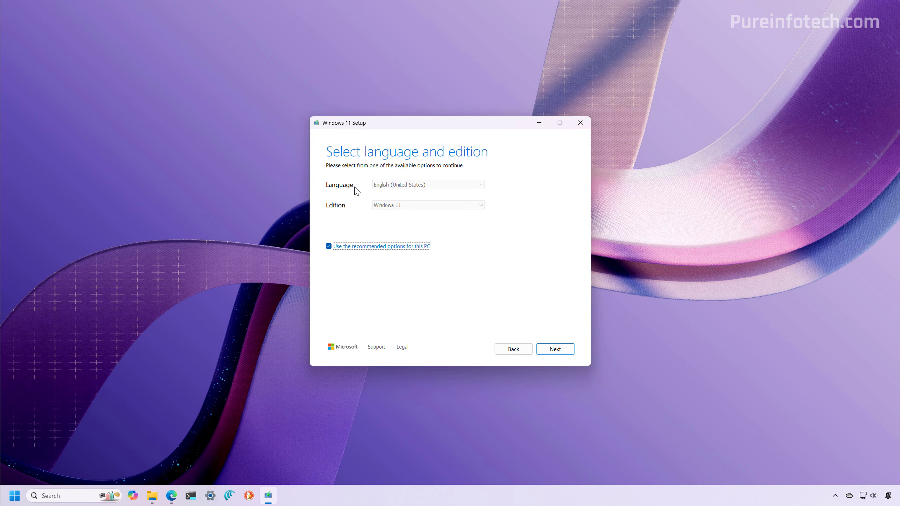
mouse_move(338, 244)
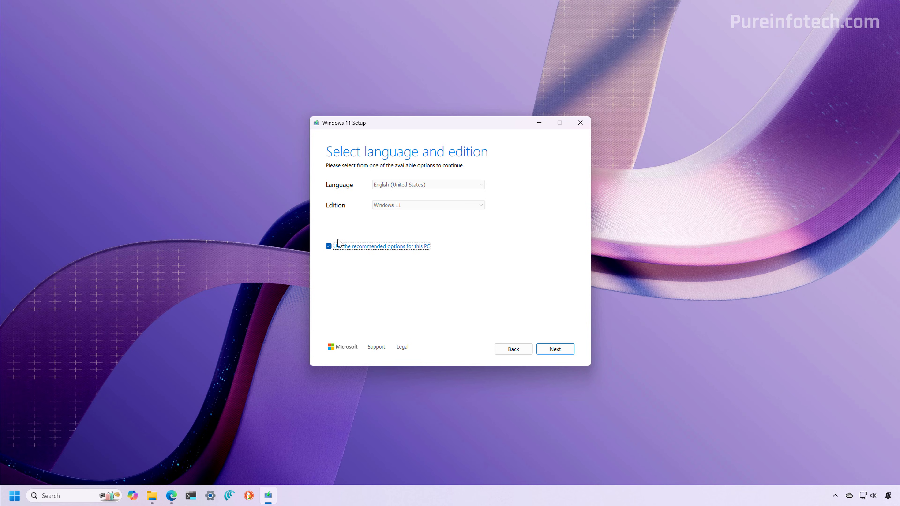
left_click(328, 246)
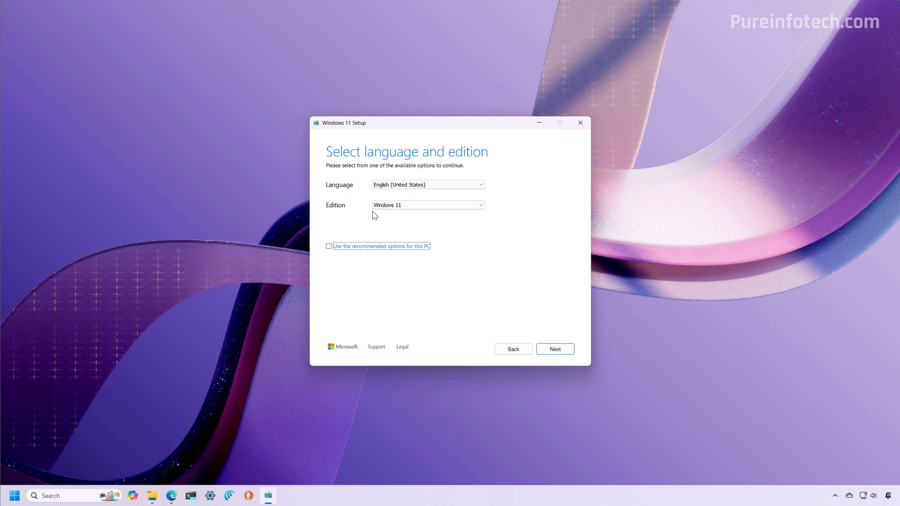
left_click(427, 184)
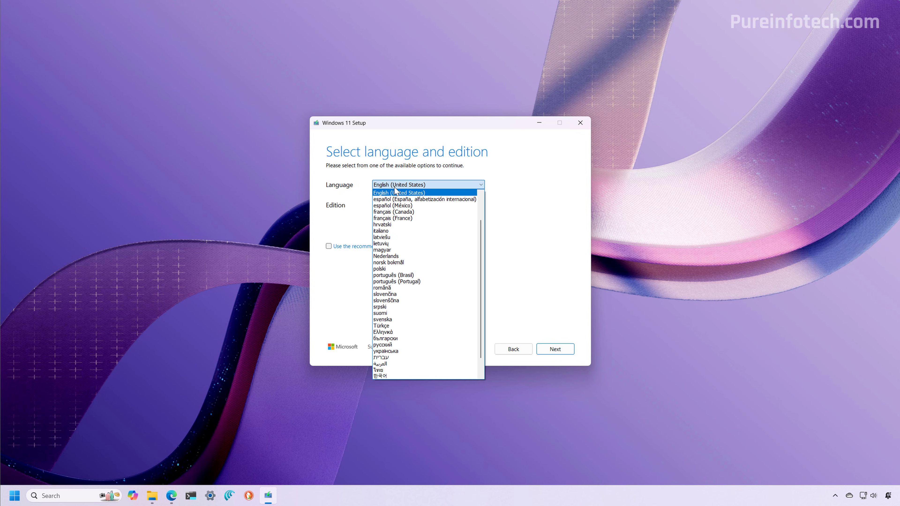
left_click(427, 205)
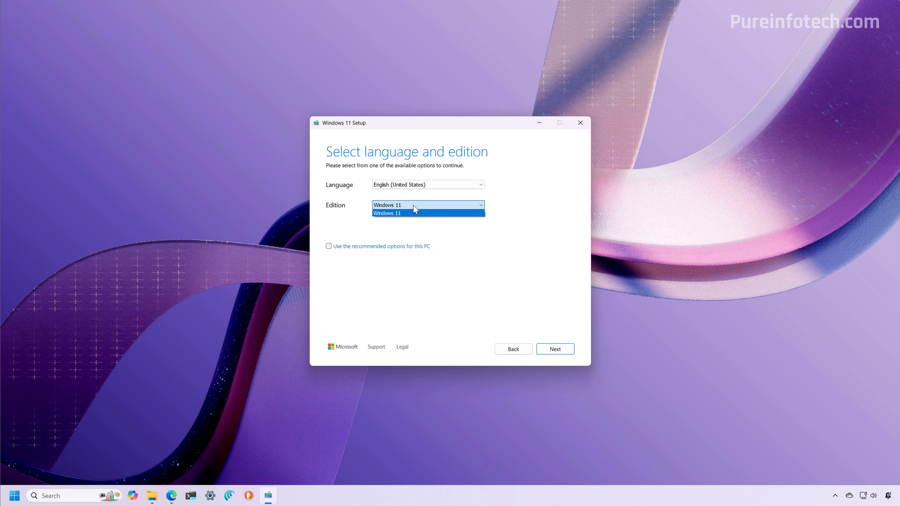
left_click(329, 245)
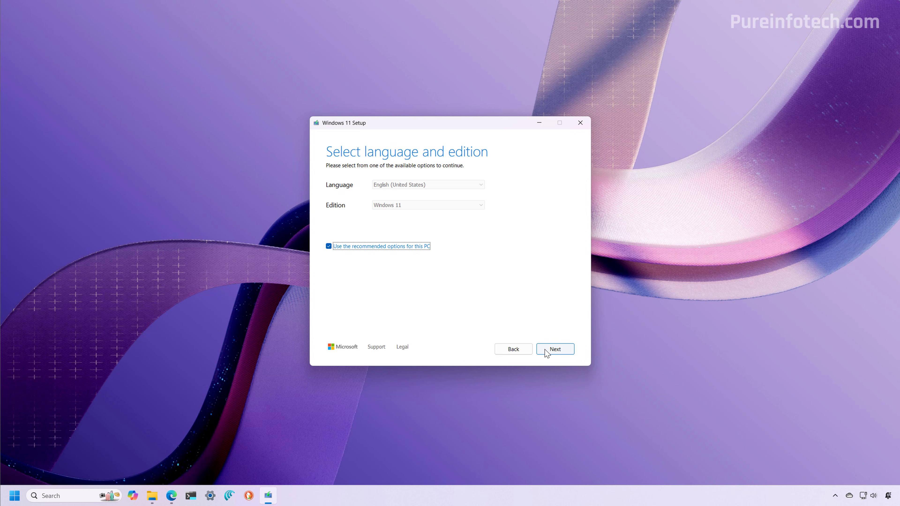
left_click(554, 349)
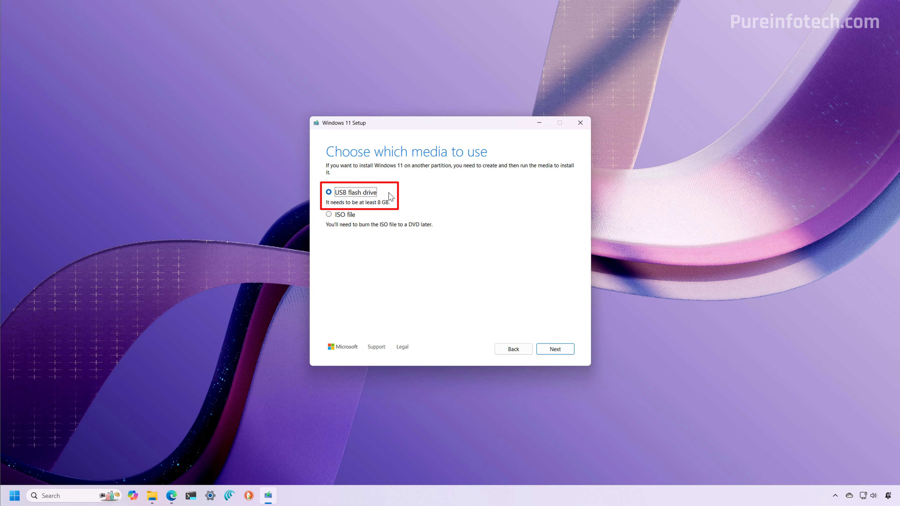
Step: Create a Windows 11 USB flash drive on removable drive F: and wait until it is ready
left_click(554, 349)
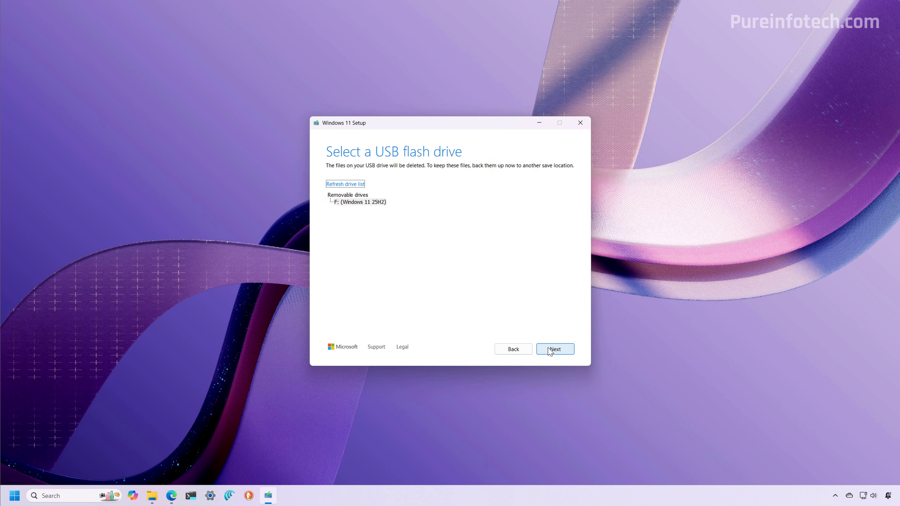
left_click(357, 201)
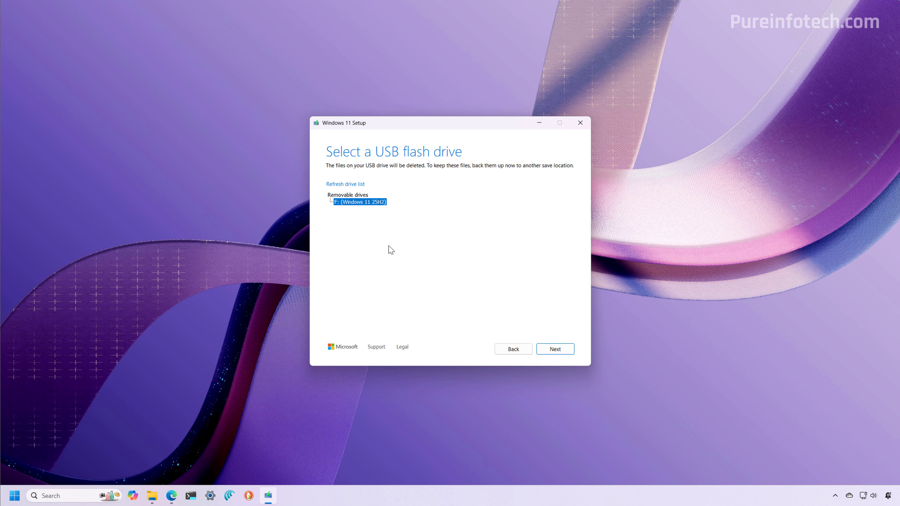
mouse_move(341, 190)
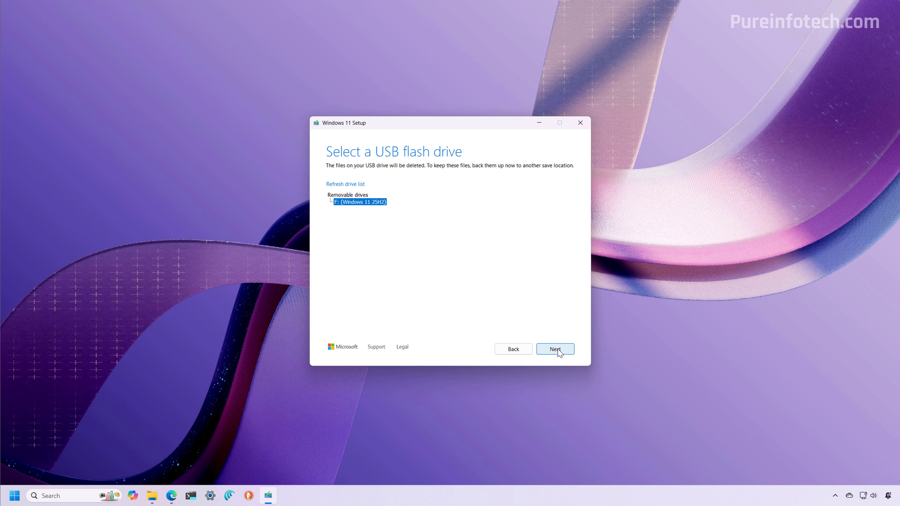
left_click(554, 349)
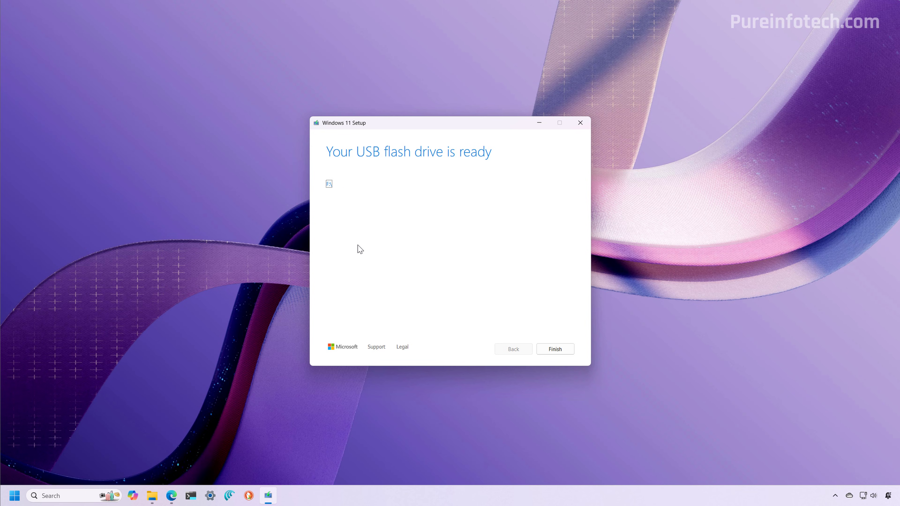
Step: Finish the Media Creation Tool and boot the PC from the USB into Windows 11 Setup
left_click(555, 348)
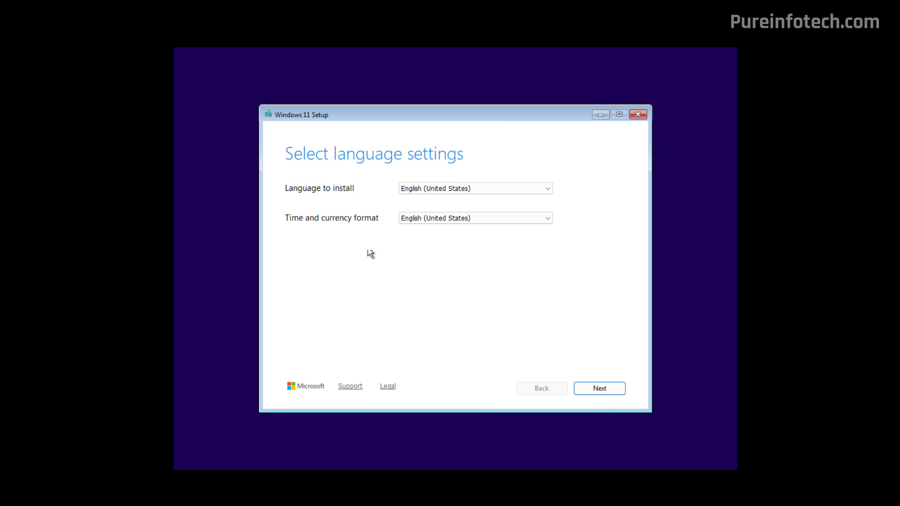
mouse_move(335, 234)
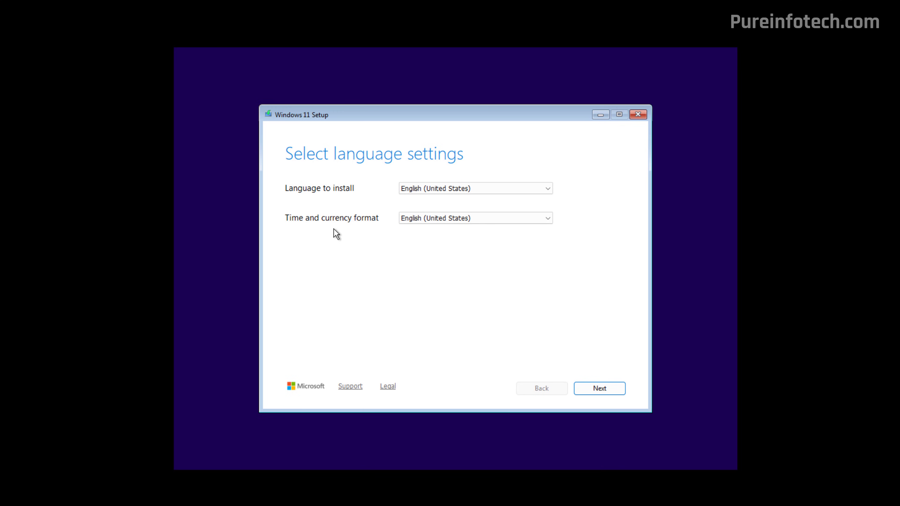
mouse_move(549, 345)
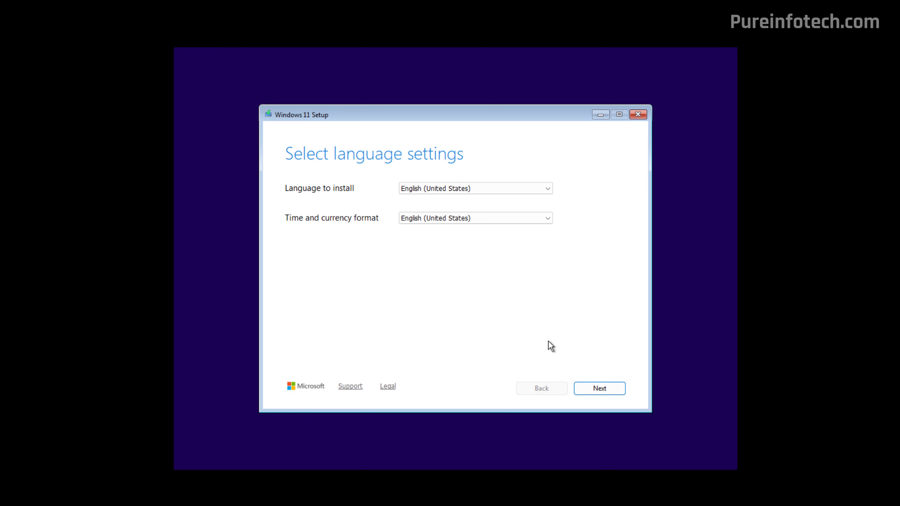
Step: Accept English (United States) and US keyboard, agree everything will be deleted, and proceed with Install Windows 11
left_click(599, 388)
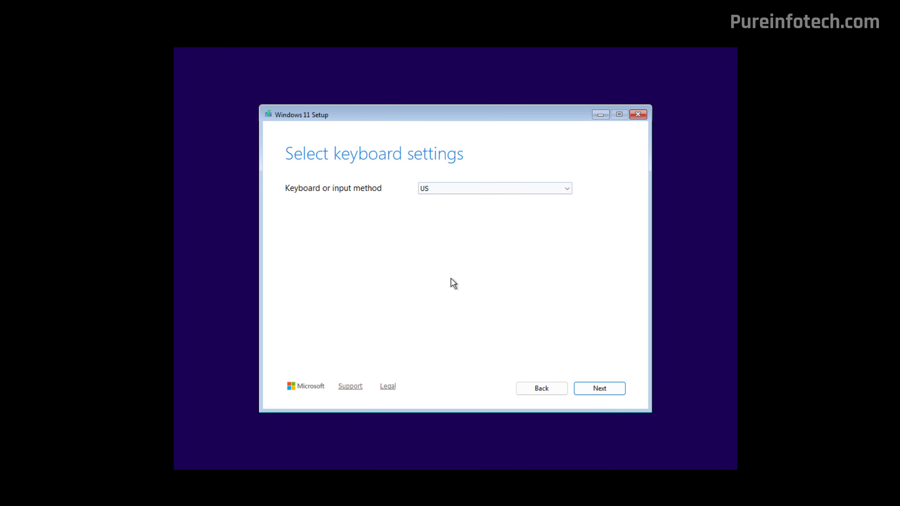
left_click(598, 388)
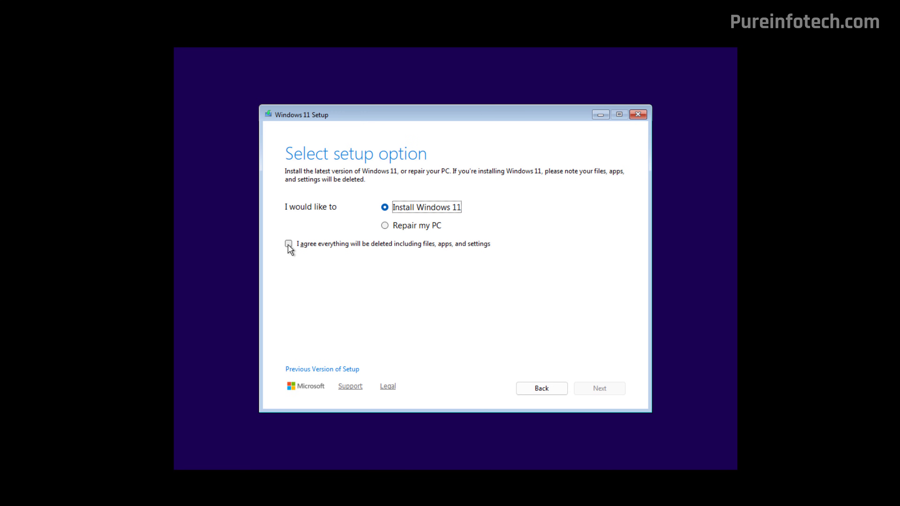
left_click(289, 243)
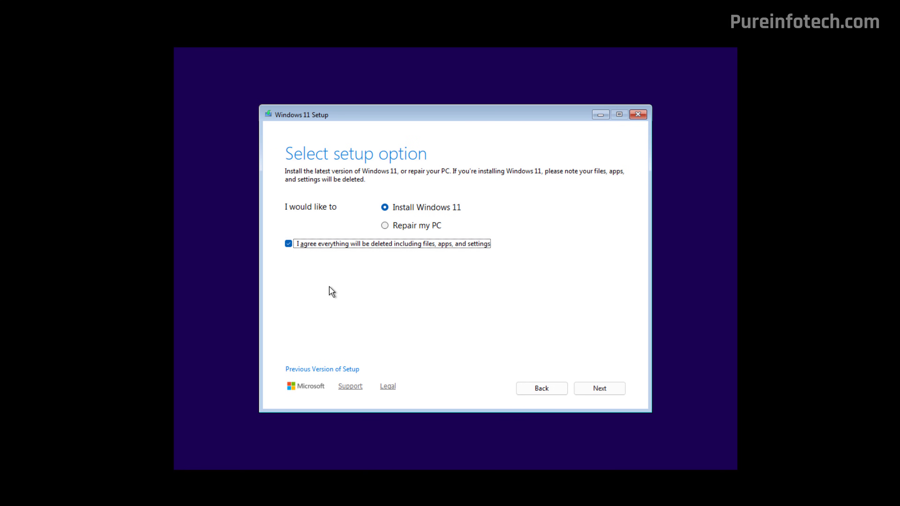
mouse_move(599, 389)
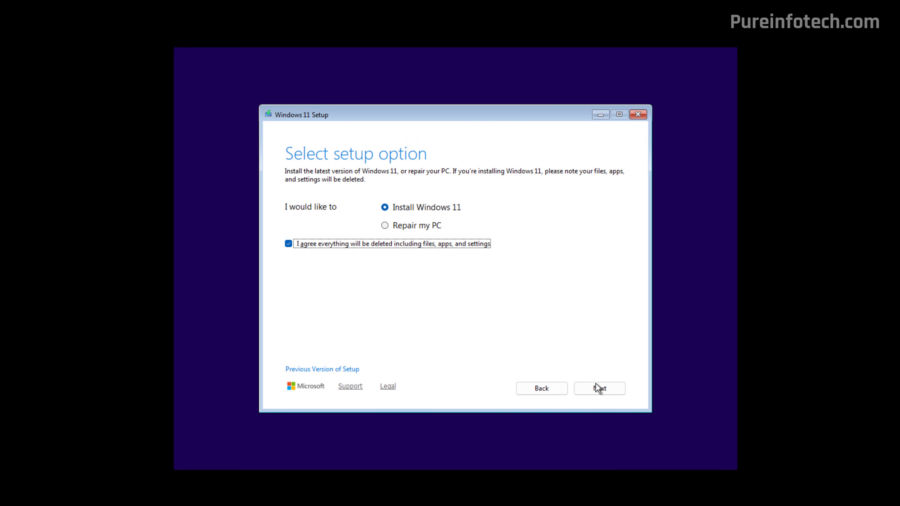
left_click(598, 388)
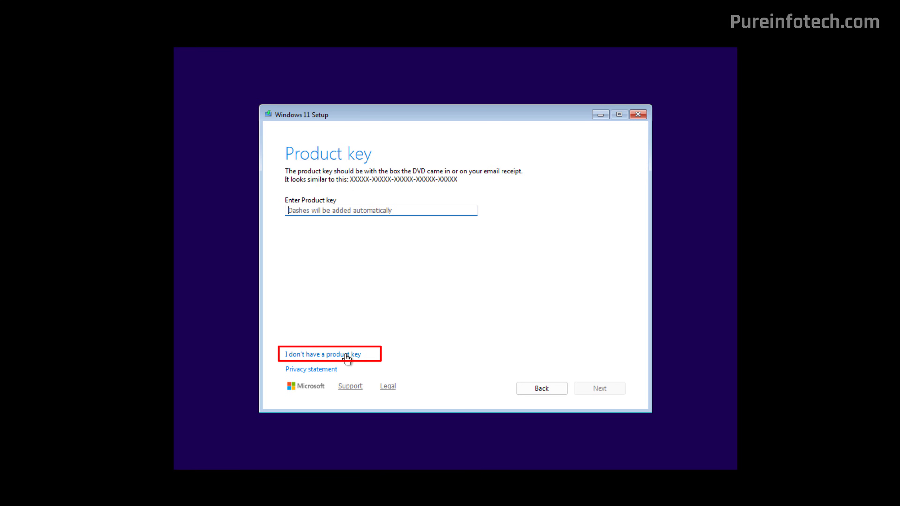
Step: Skip the product key, choose Windows 11 Pro, and accept the license terms
left_click(329, 353)
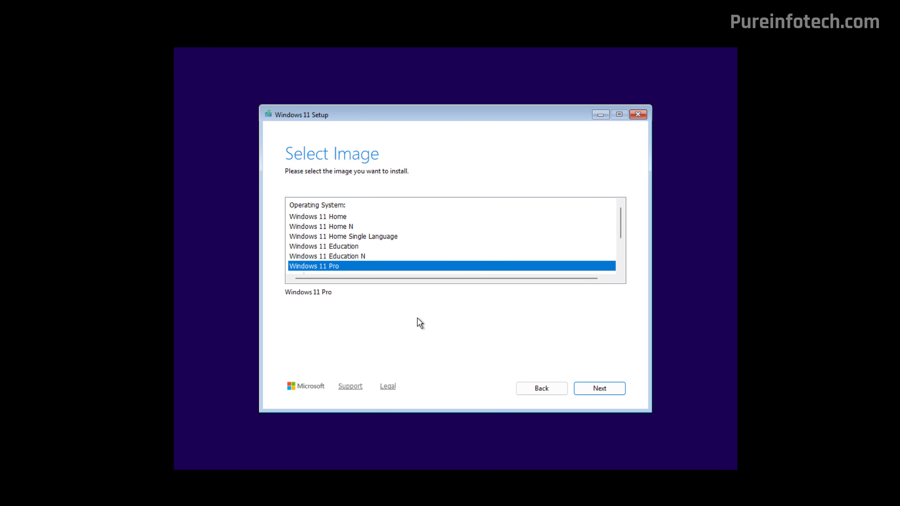
mouse_move(596, 382)
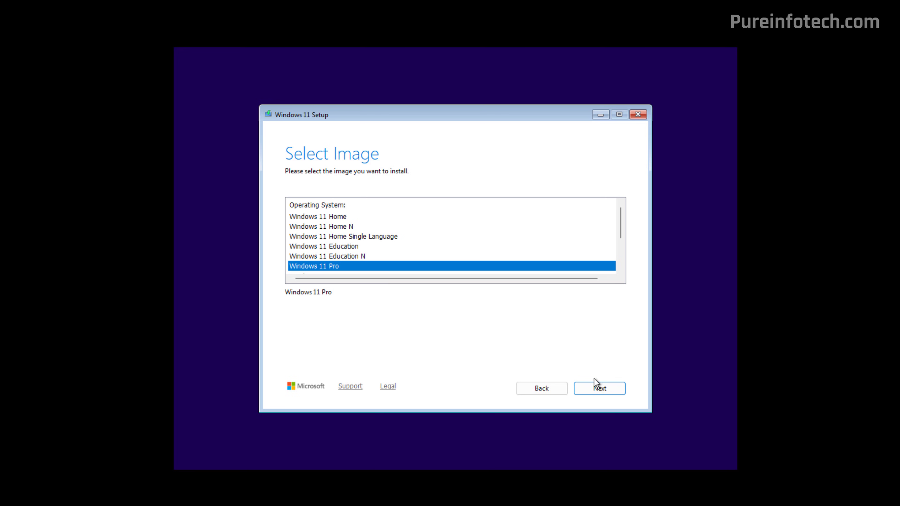
left_click(599, 388)
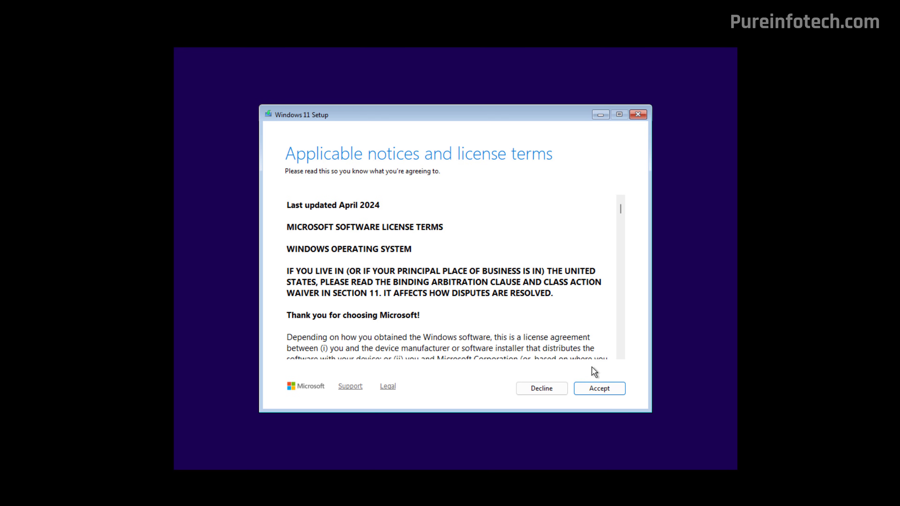
left_click(598, 388)
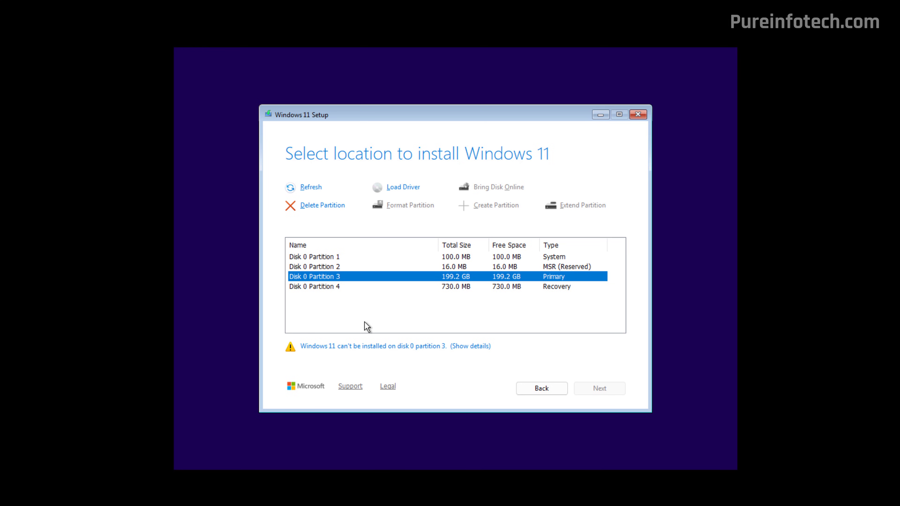
mouse_move(319, 299)
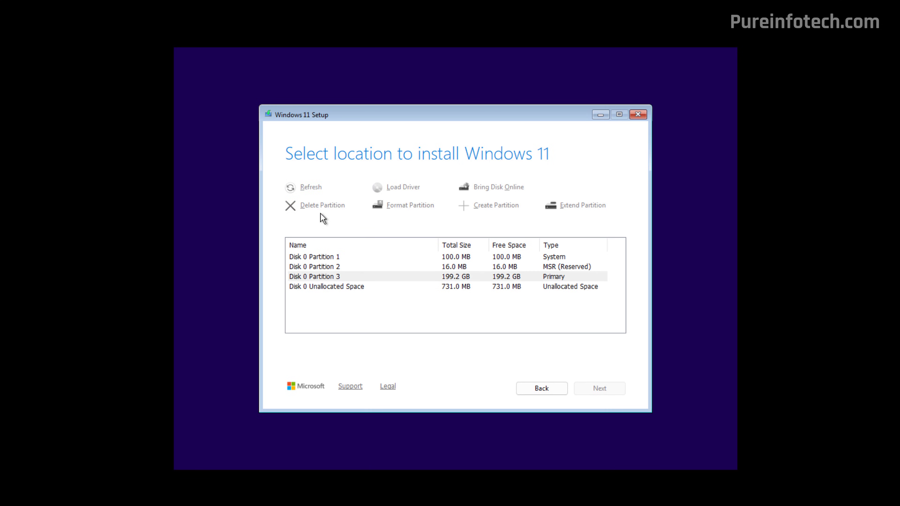
Step: Delete the Disk 0 partitions leaving 200.0 GB unallocated, and continue onto that space
left_click(323, 205)
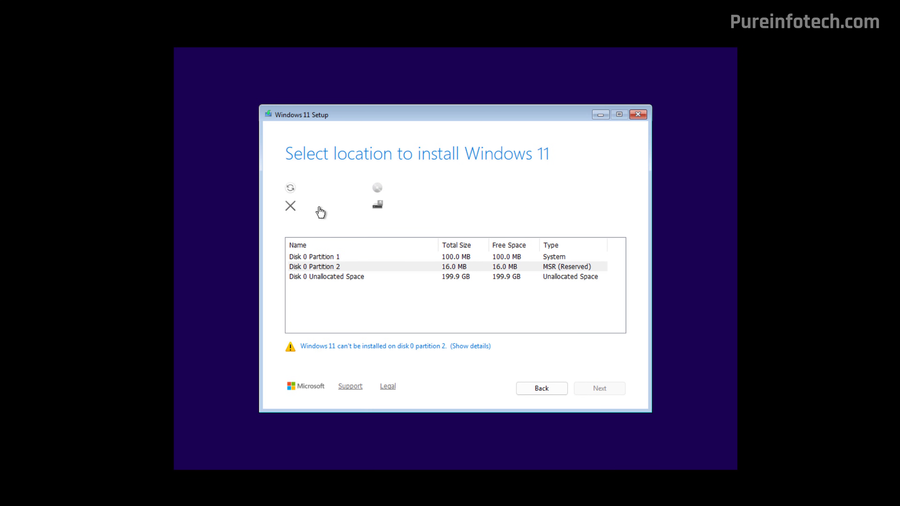
left_click(322, 205)
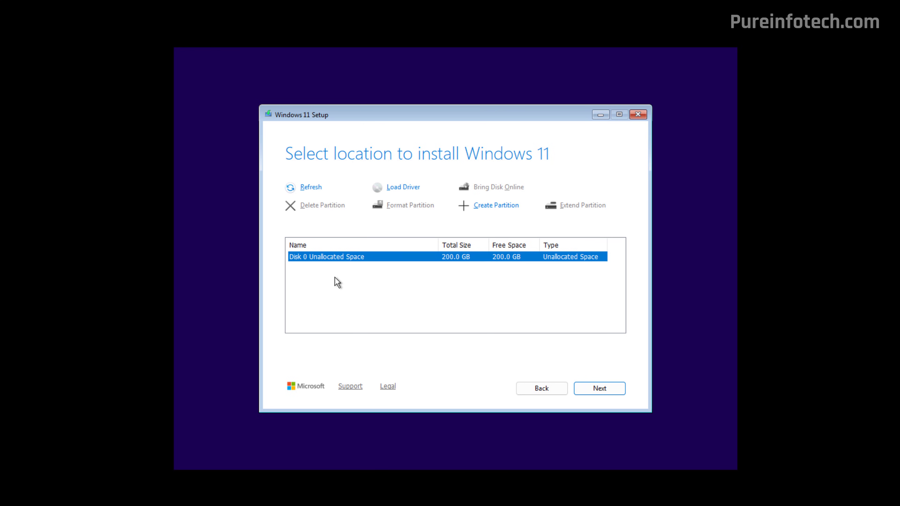
mouse_move(336, 263)
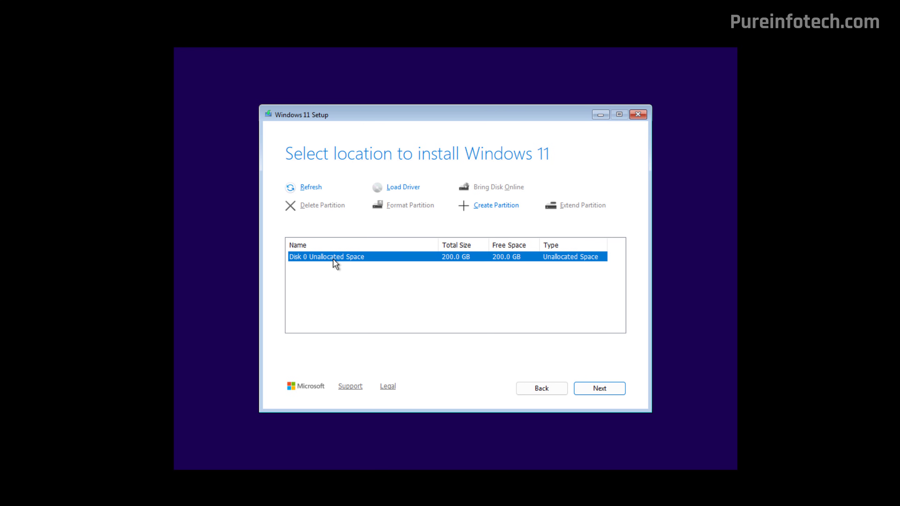
mouse_move(412, 299)
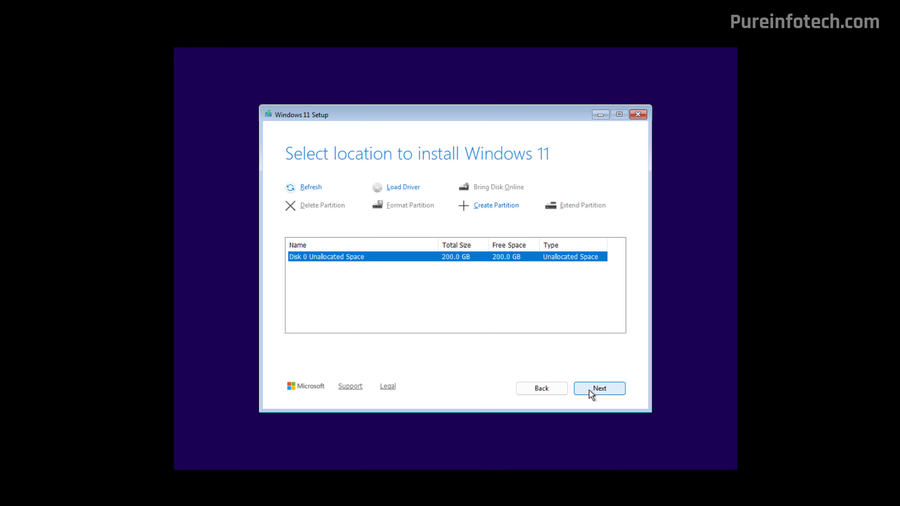
left_click(598, 388)
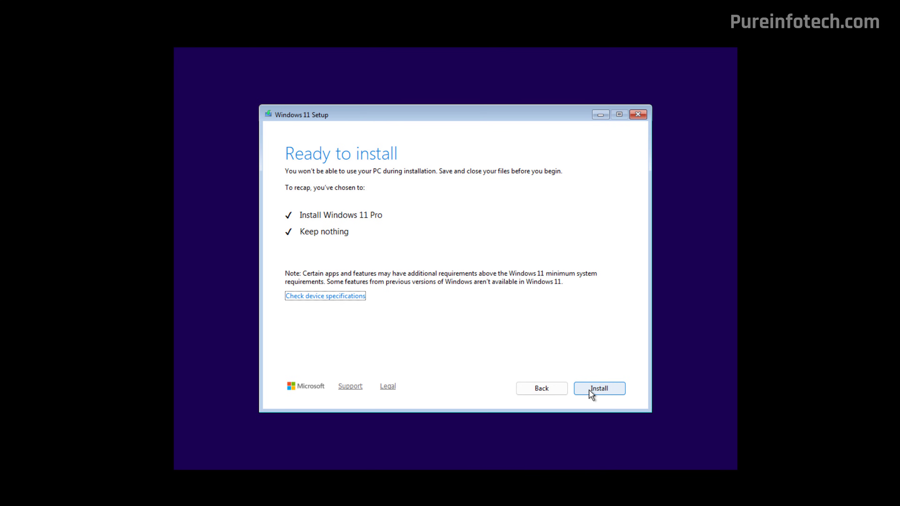
Step: Start installing Windows 11 Pro from the Ready to install page
left_click(599, 388)
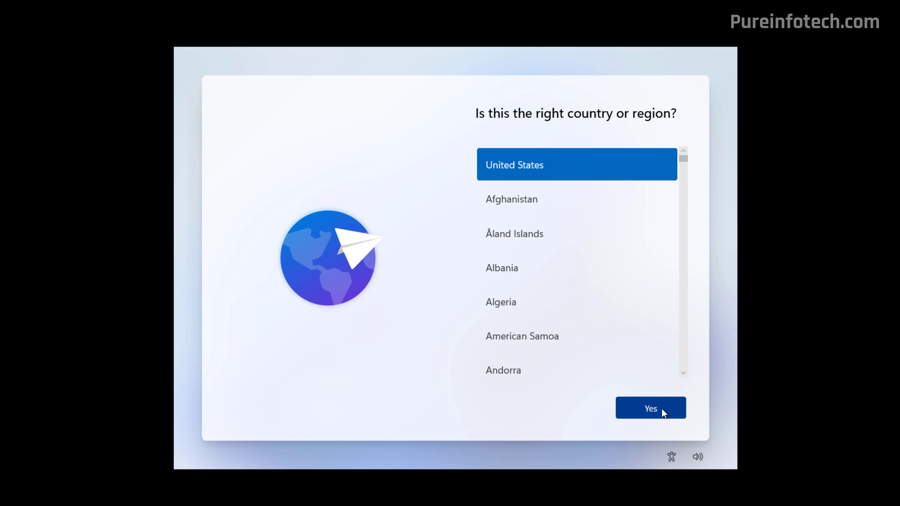
Step: Confirm United States region and US keyboard layout, skipping a second layout
left_click(650, 408)
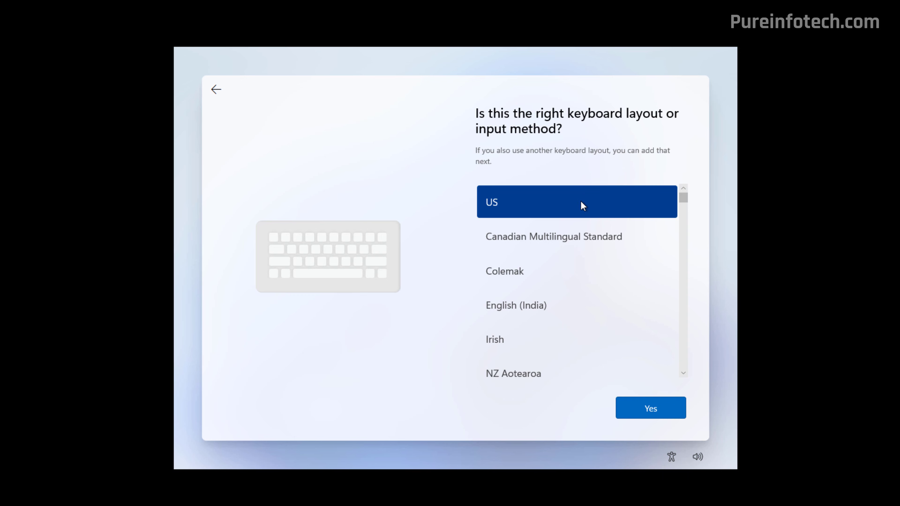
left_click(650, 408)
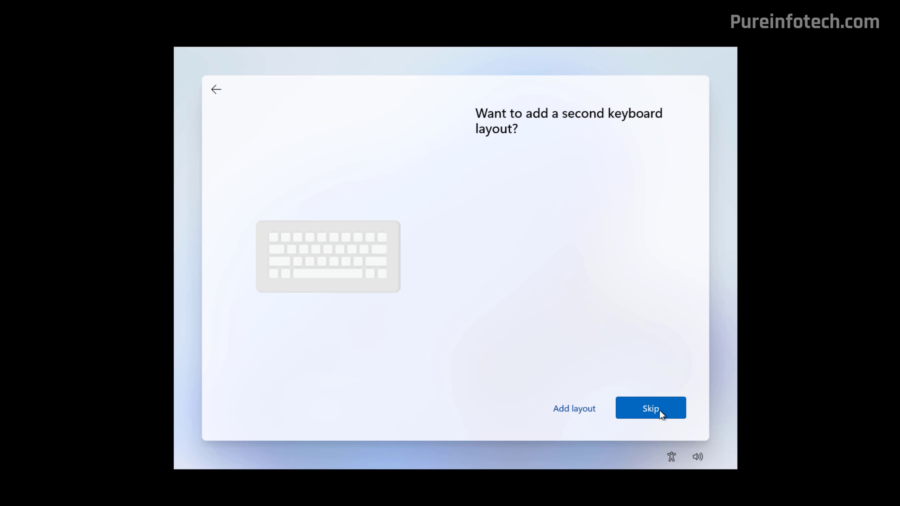
left_click(649, 408)
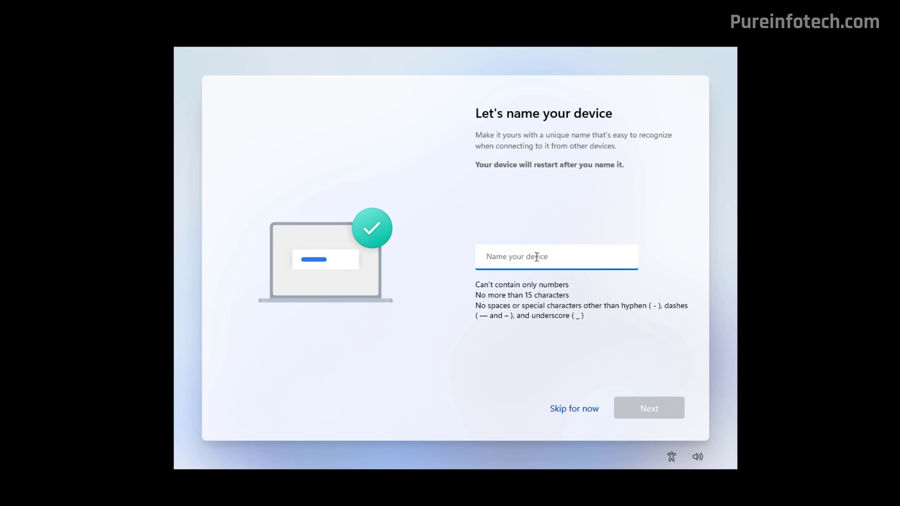
Step: Name the device 'Pureinfotech' and continue
left_click(555, 256)
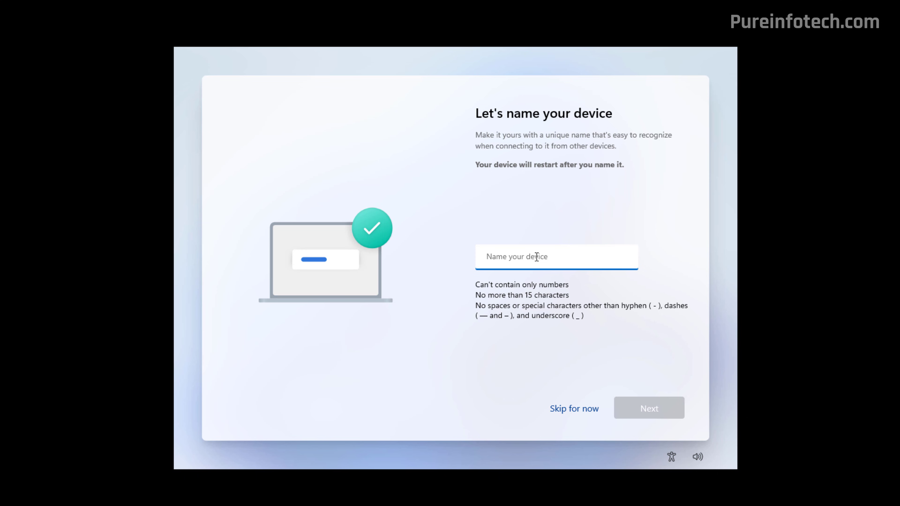
type("Pureinfotech")
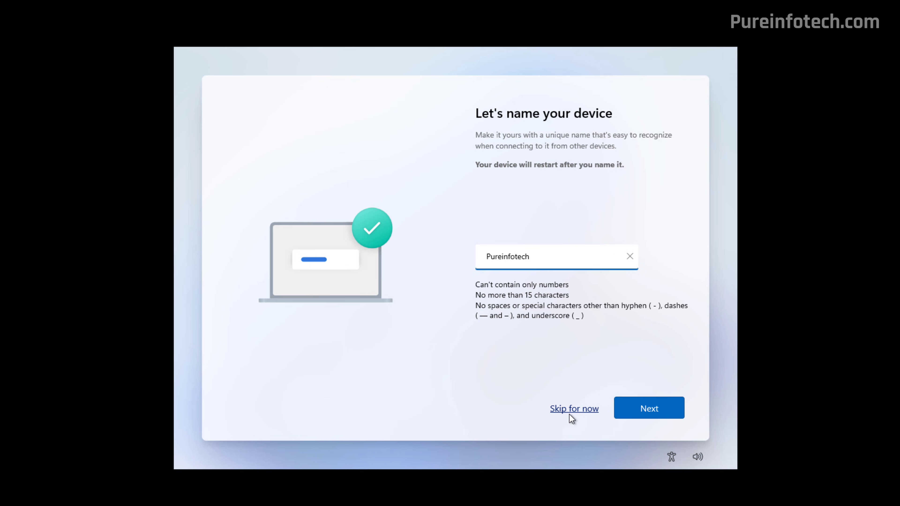
mouse_move(573, 413)
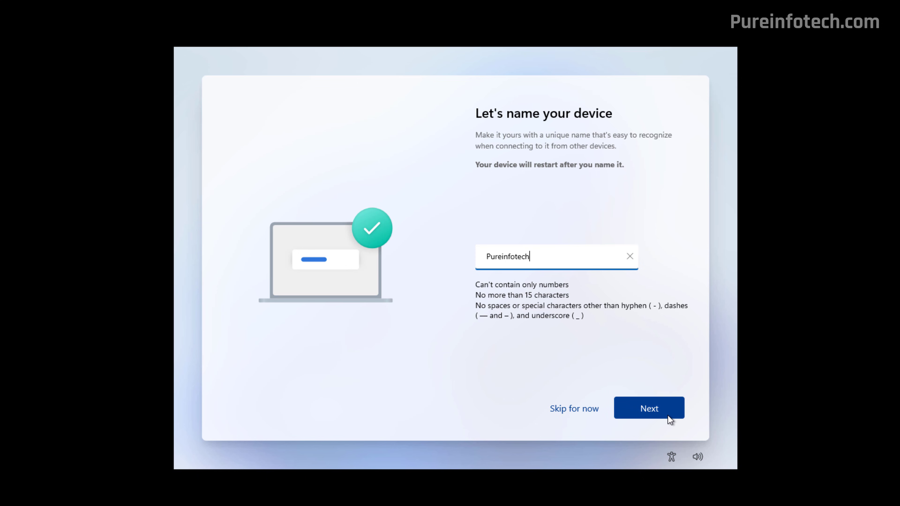
left_click(649, 408)
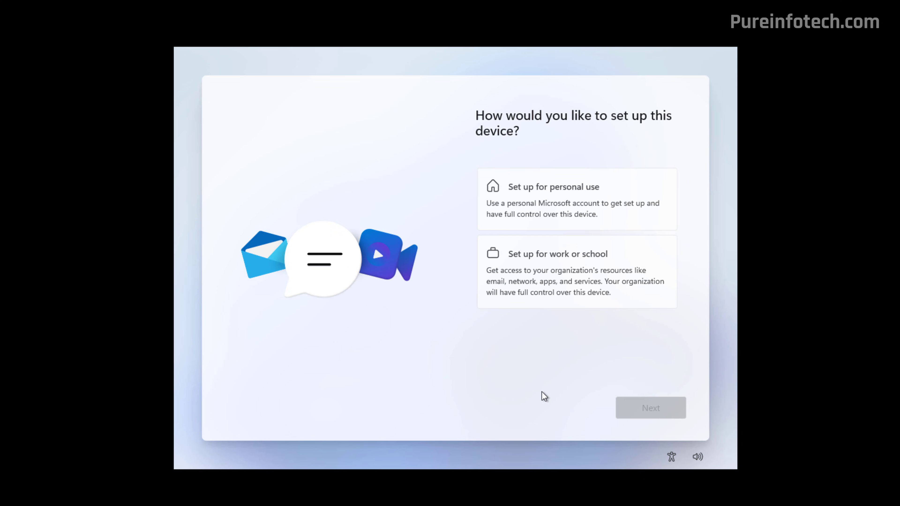
mouse_move(550, 384)
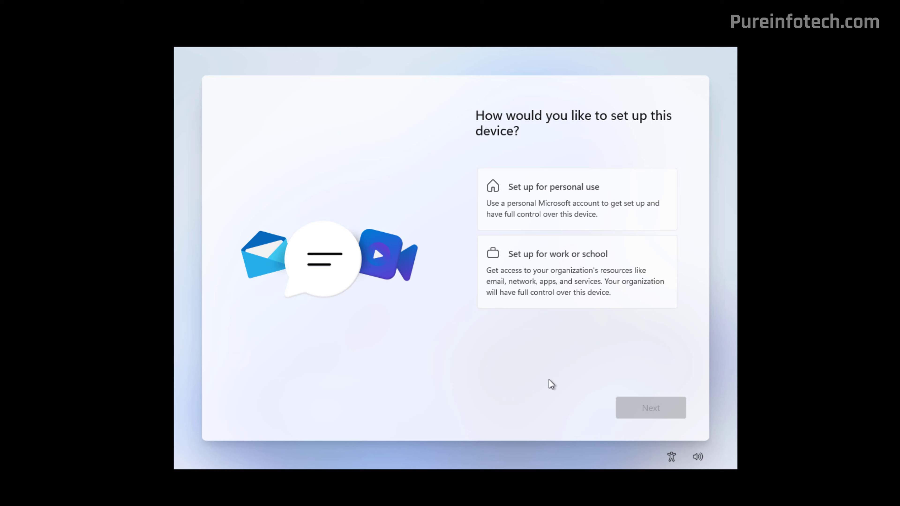
mouse_move(532, 207)
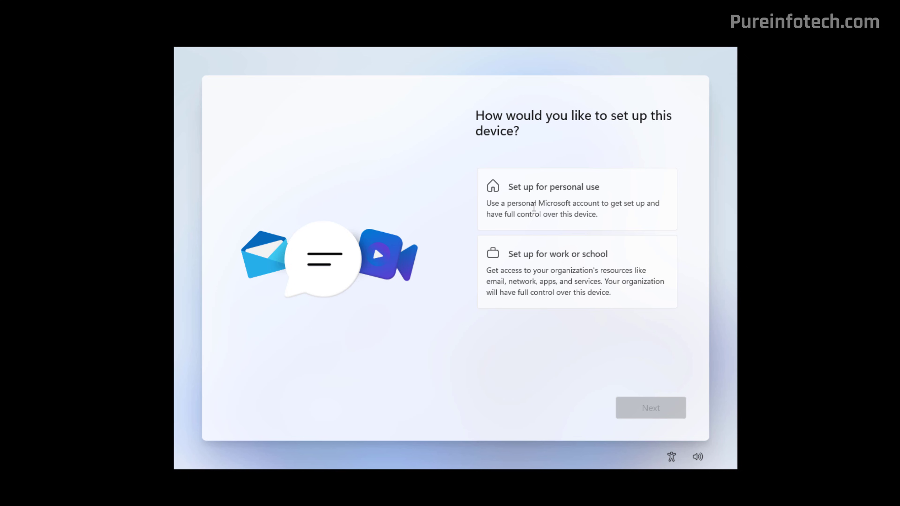
Step: Choose Set up for personal use and submit the Microsoft account email to sign in
left_click(575, 199)
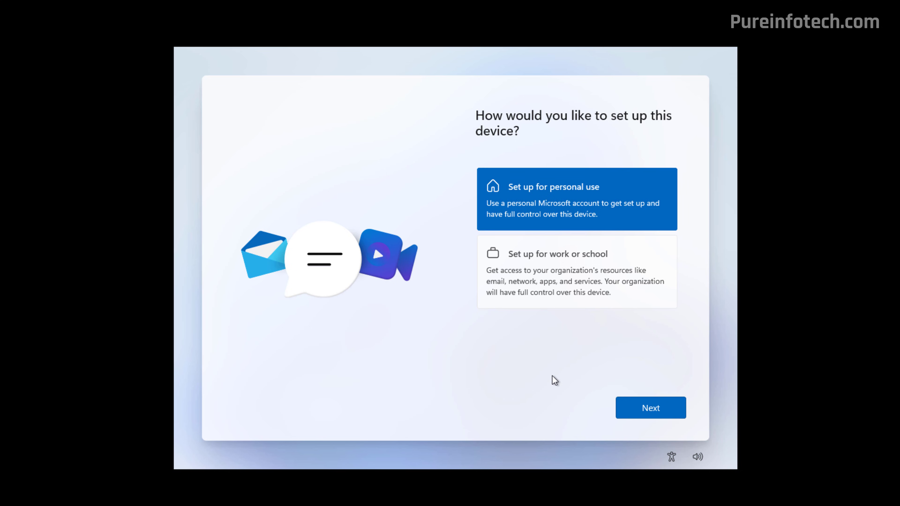
left_click(650, 407)
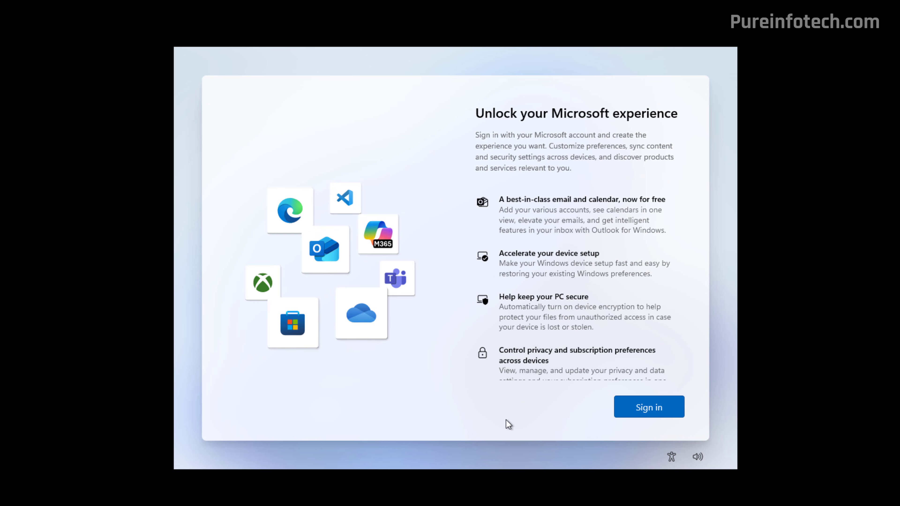
left_click(649, 407)
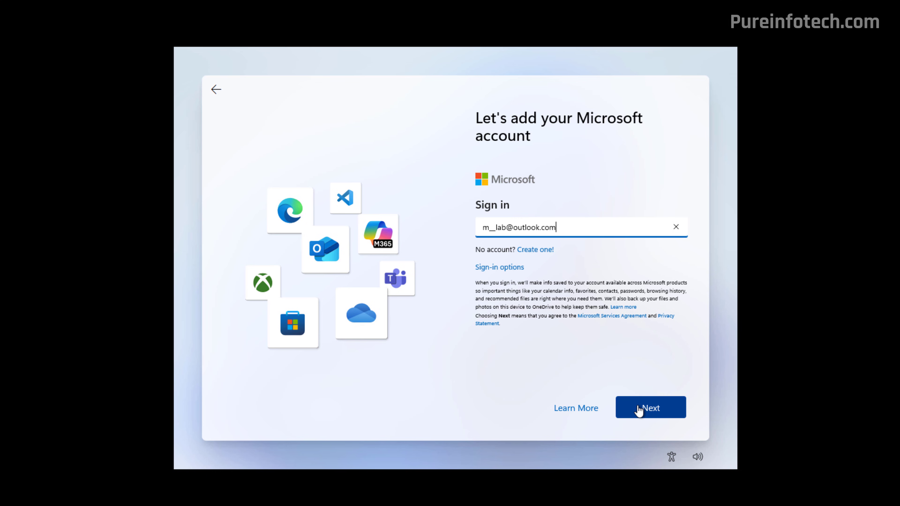
left_click(650, 408)
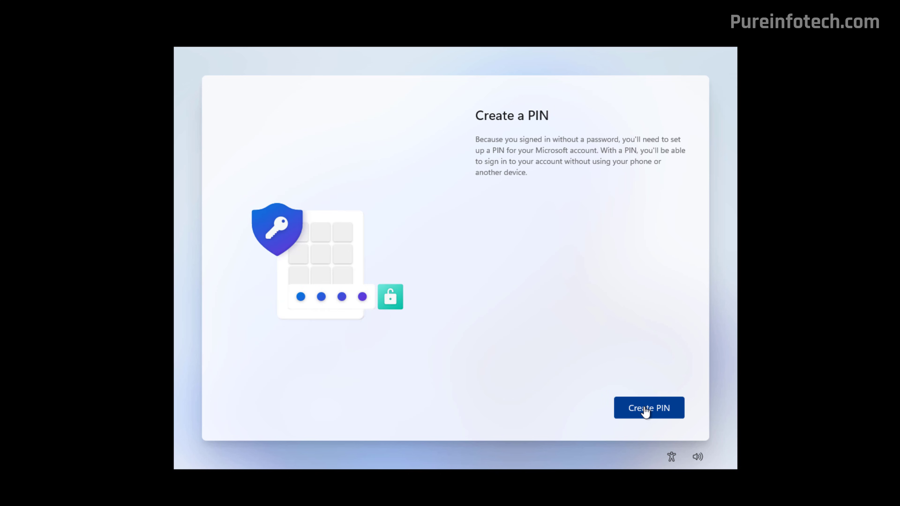
Step: Create and confirm a Windows Hello PIN, then accept the privacy settings
left_click(648, 407)
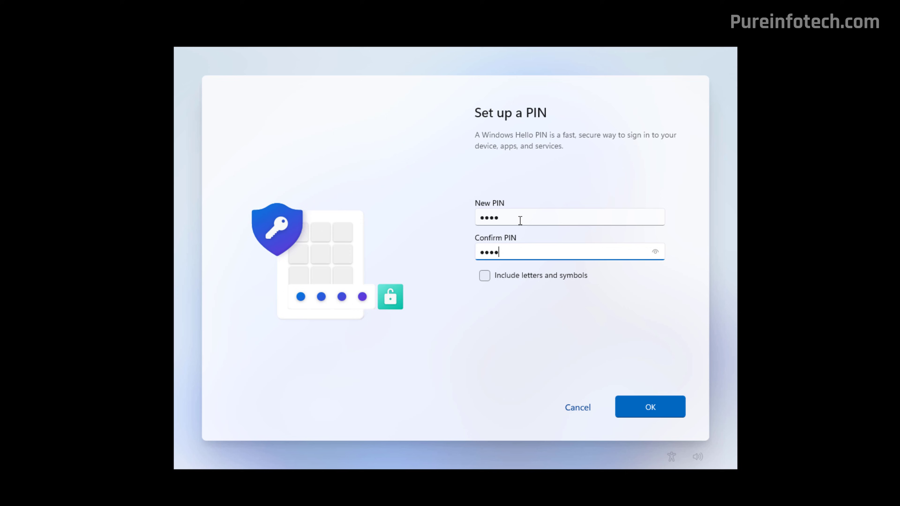
mouse_move(641, 409)
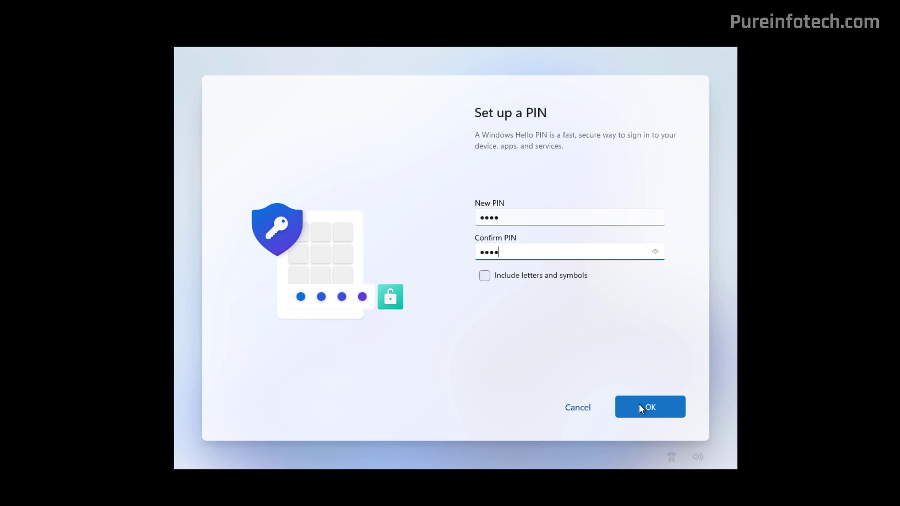
left_click(649, 406)
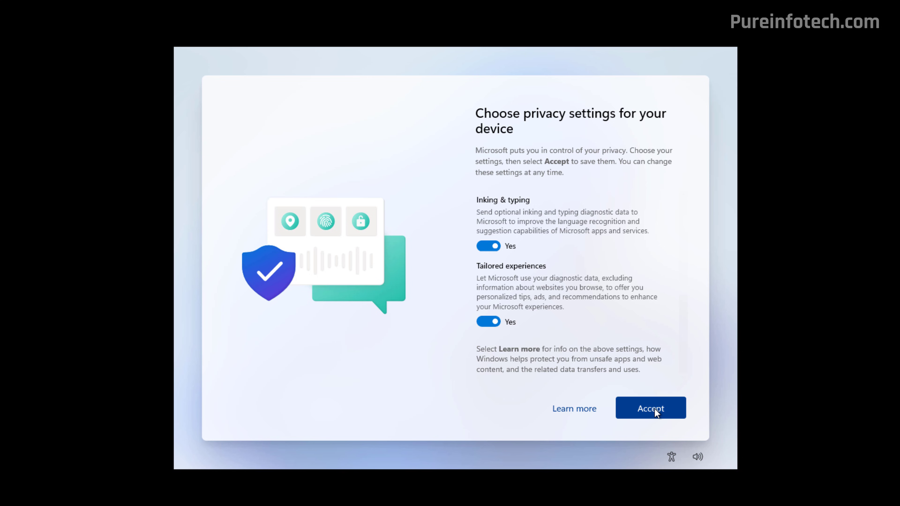
left_click(650, 408)
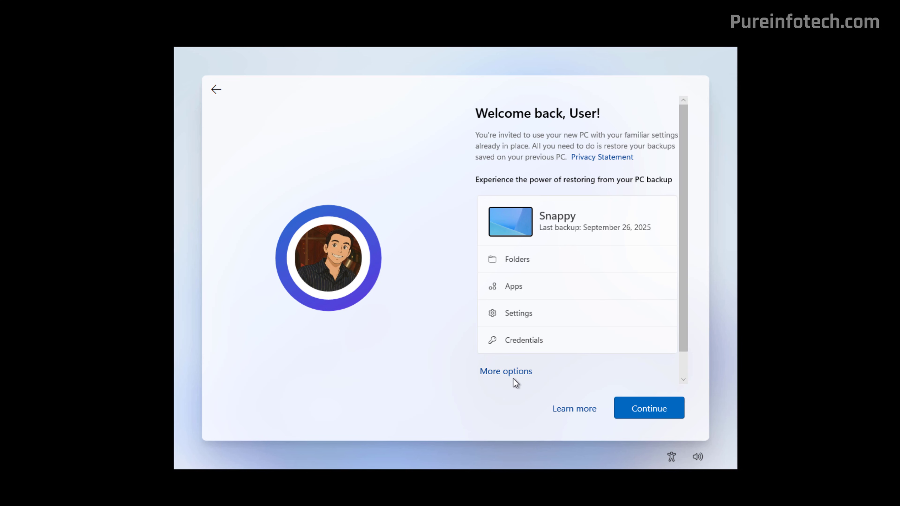
Step: Decline restoring from a previous PC backup and choose Set up as a new PC
left_click(505, 371)
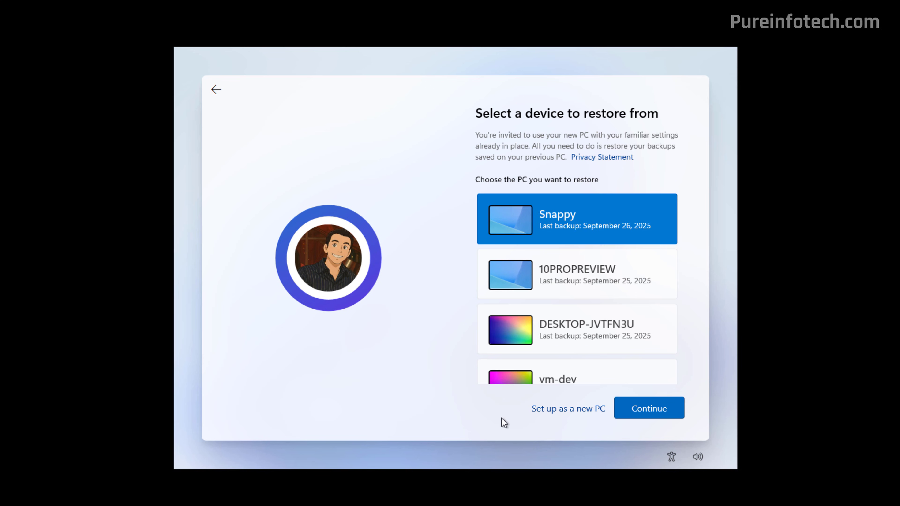
mouse_move(567, 408)
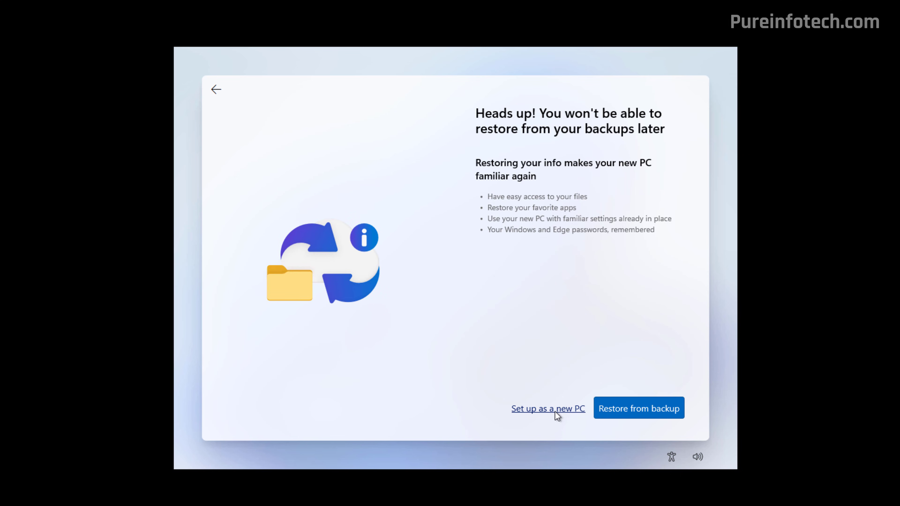
left_click(547, 408)
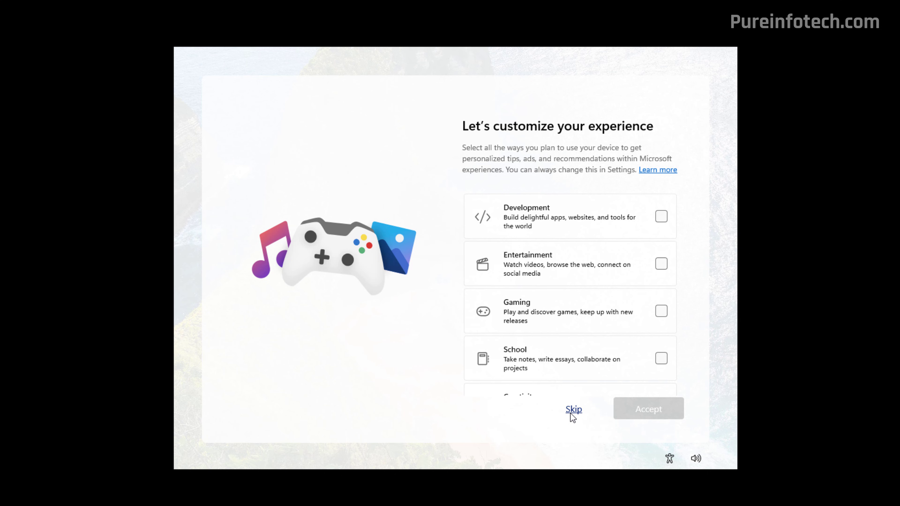
Step: Skip device usage, Android phone link and OneDrive photo backup, and decline Edge browsing-data import
left_click(573, 409)
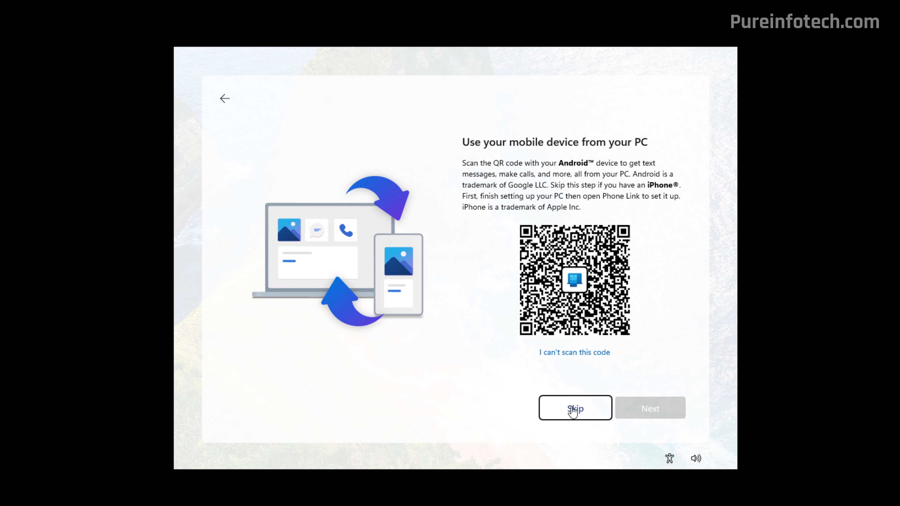
left_click(575, 408)
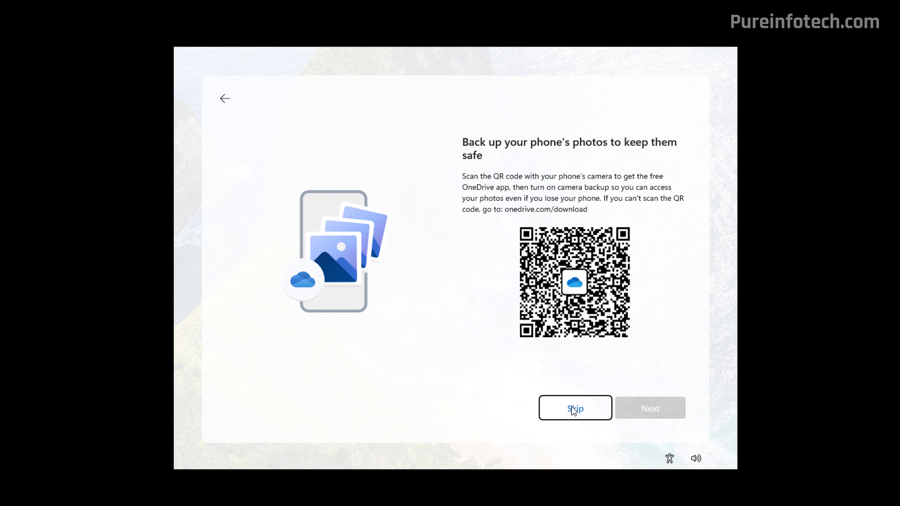
left_click(575, 408)
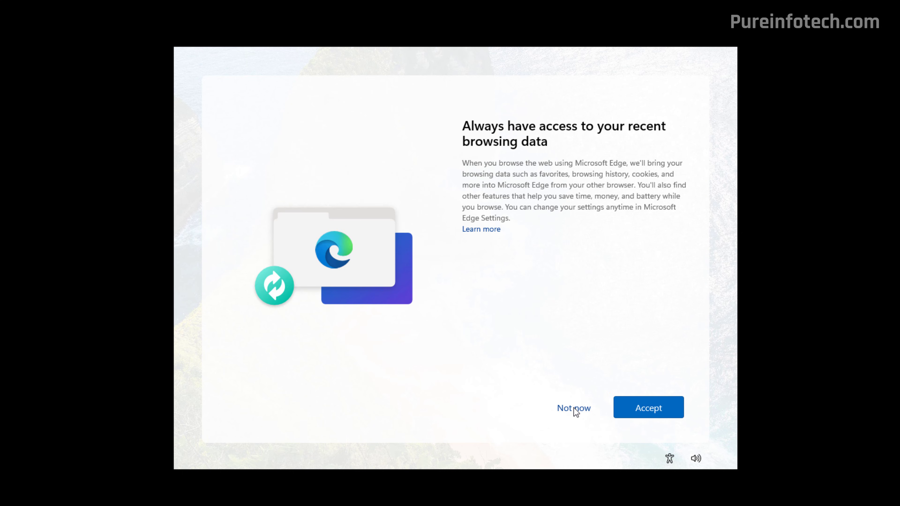
left_click(572, 407)
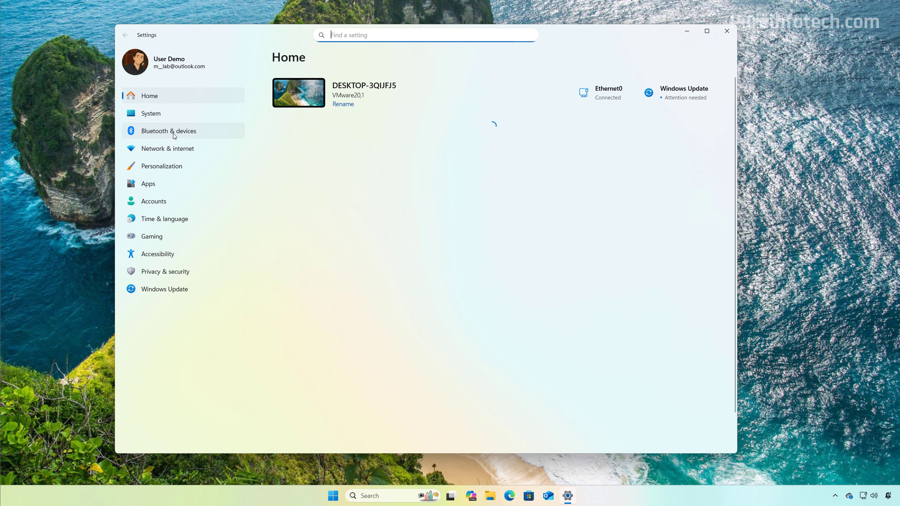
Step: Confirm Windows 11 Pro 25H2 on System > About, then go to Windows Update
left_click(151, 113)
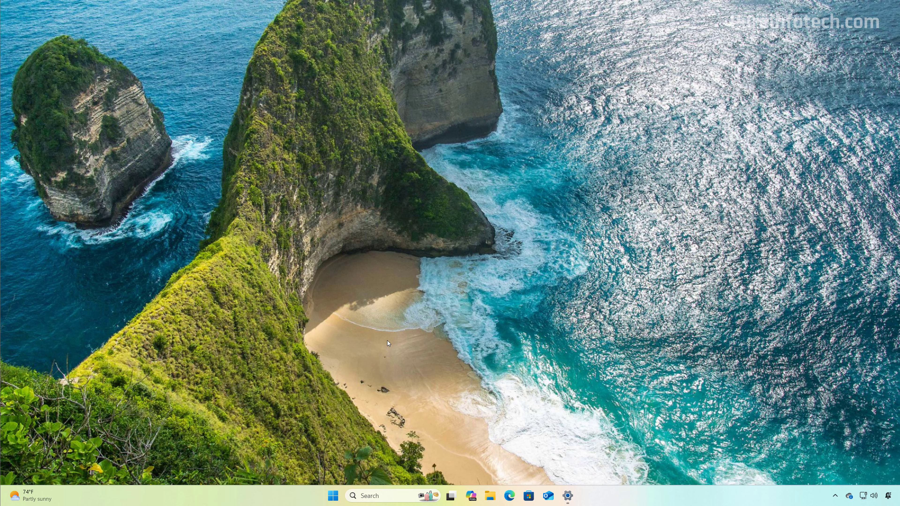
mouse_move(567, 495)
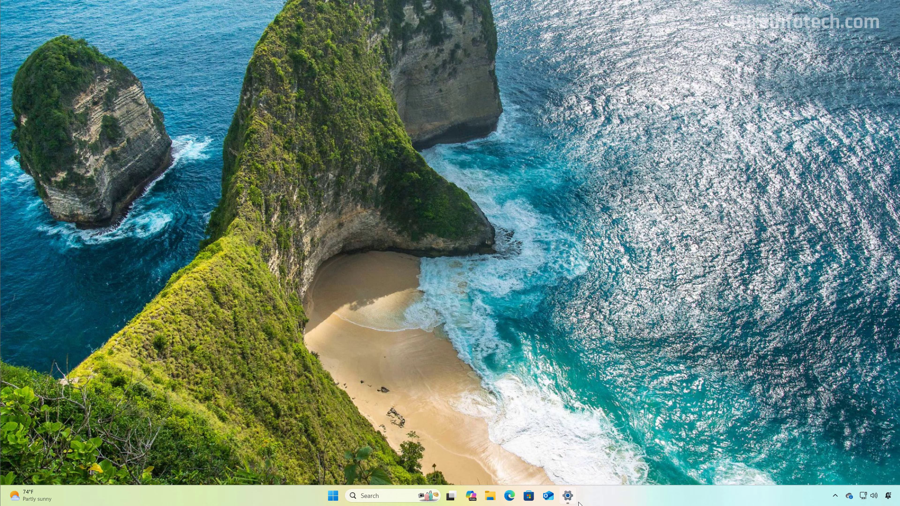
left_click(567, 495)
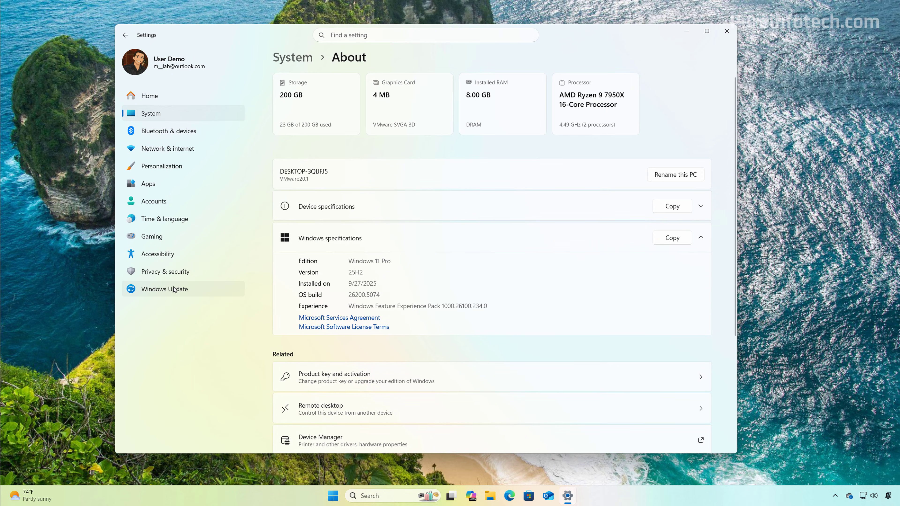
left_click(164, 288)
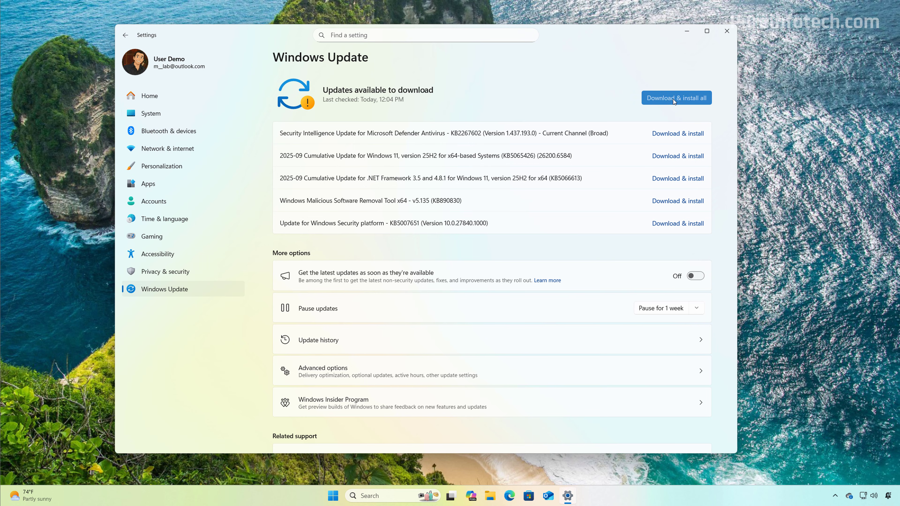
Step: Download and install all five updates plus the two optional driver updates under Advanced options
left_click(675, 97)
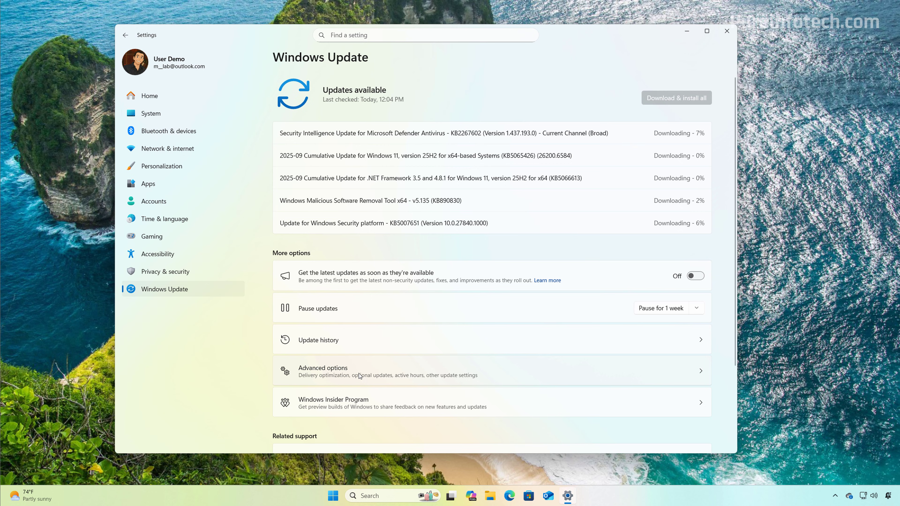
mouse_move(358, 374)
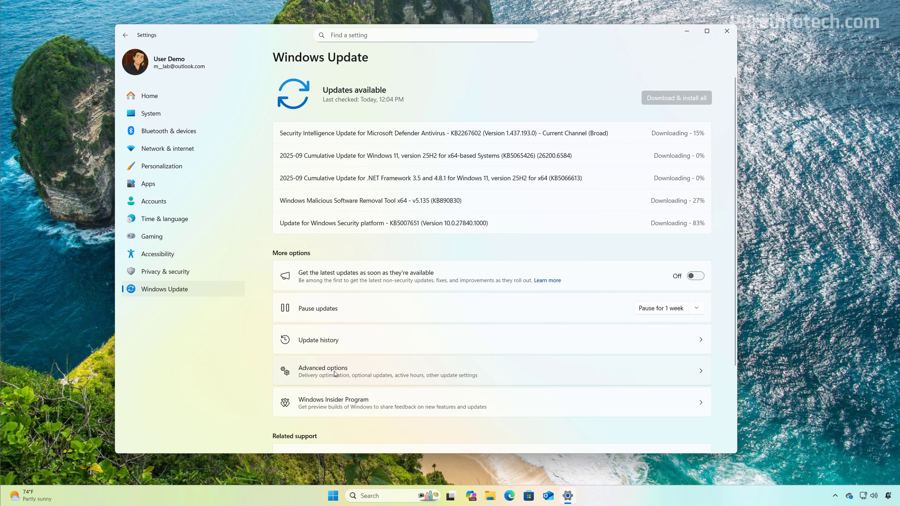
left_click(322, 367)
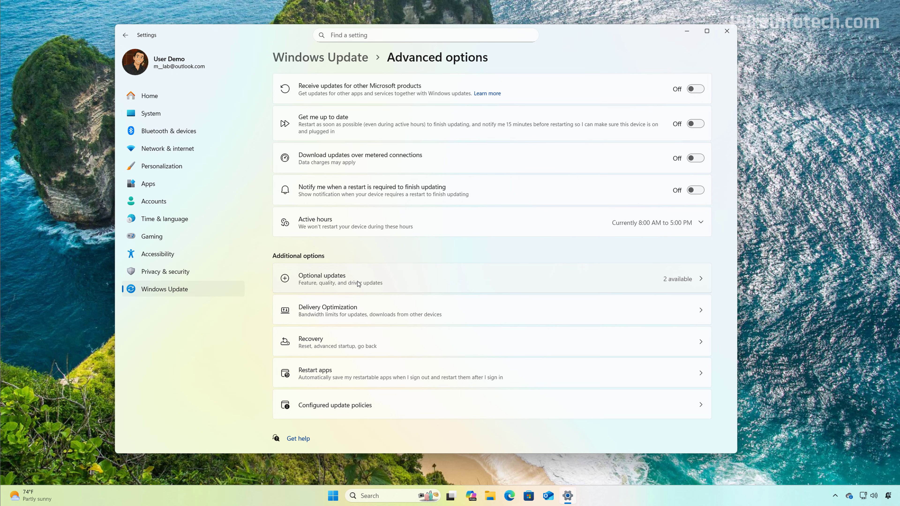
left_click(491, 278)
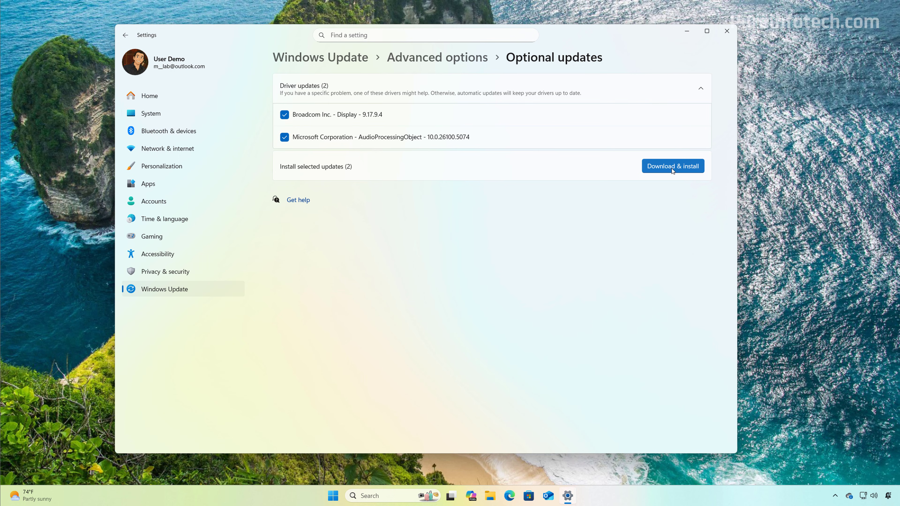
left_click(672, 165)
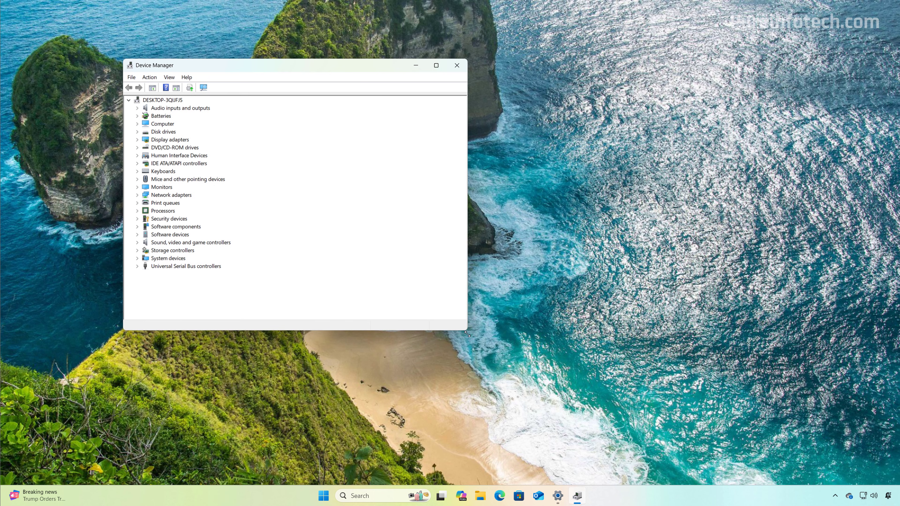
Step: Check the device tree for missing drivers and close Device Manager
left_click(163, 99)
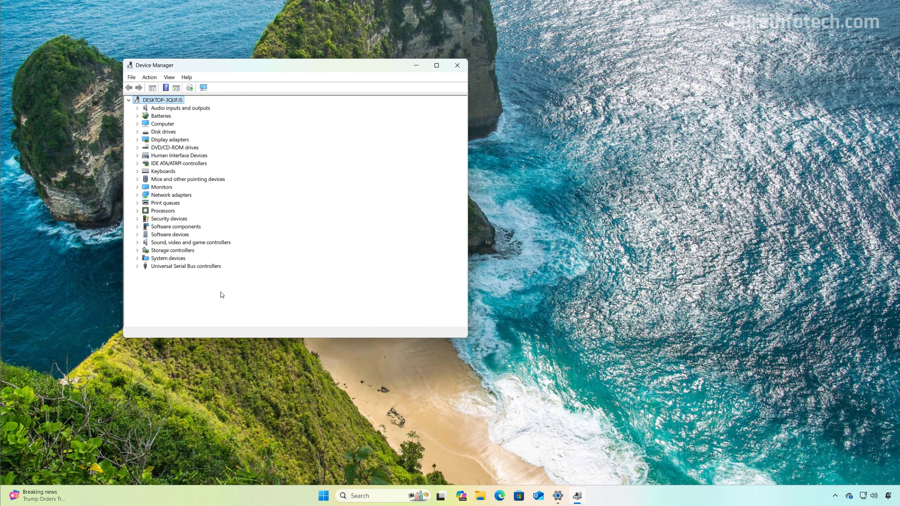
left_click(457, 64)
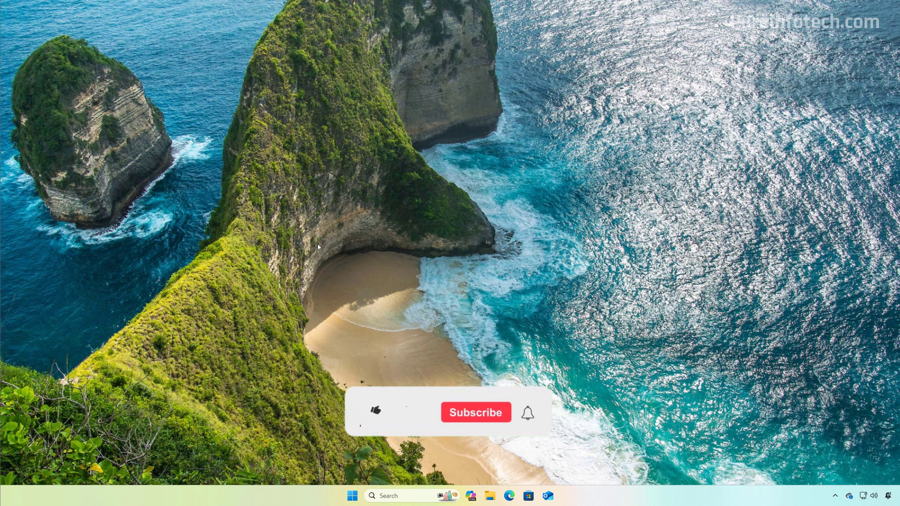
left_click(375, 411)
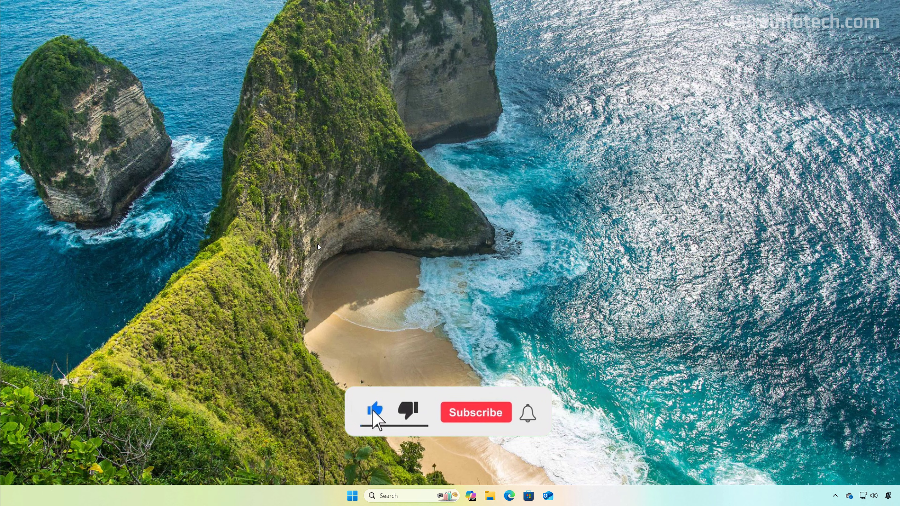
left_click(475, 412)
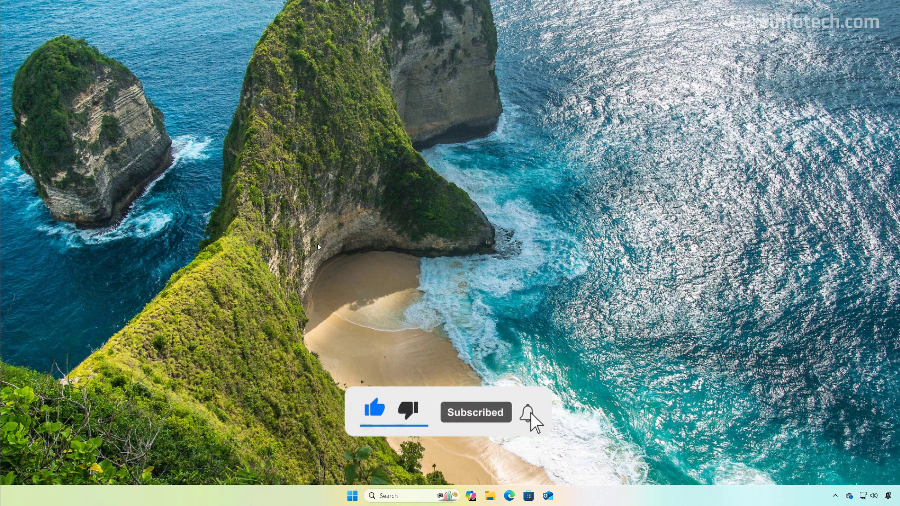